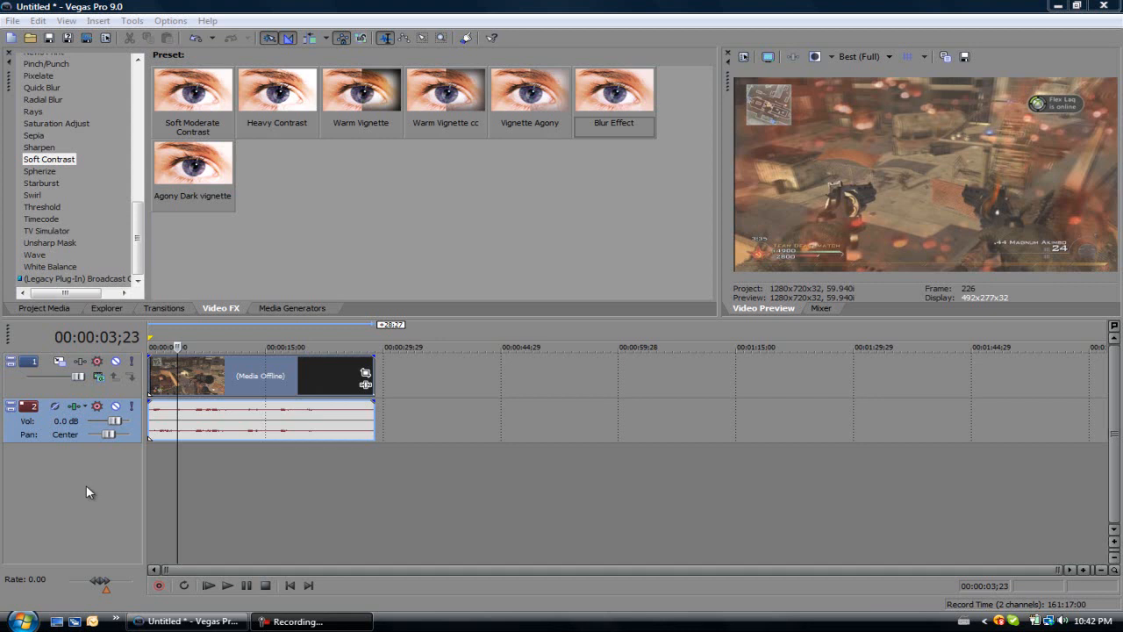
{"action": "mouse_move", "coordinate": [99, 481]}
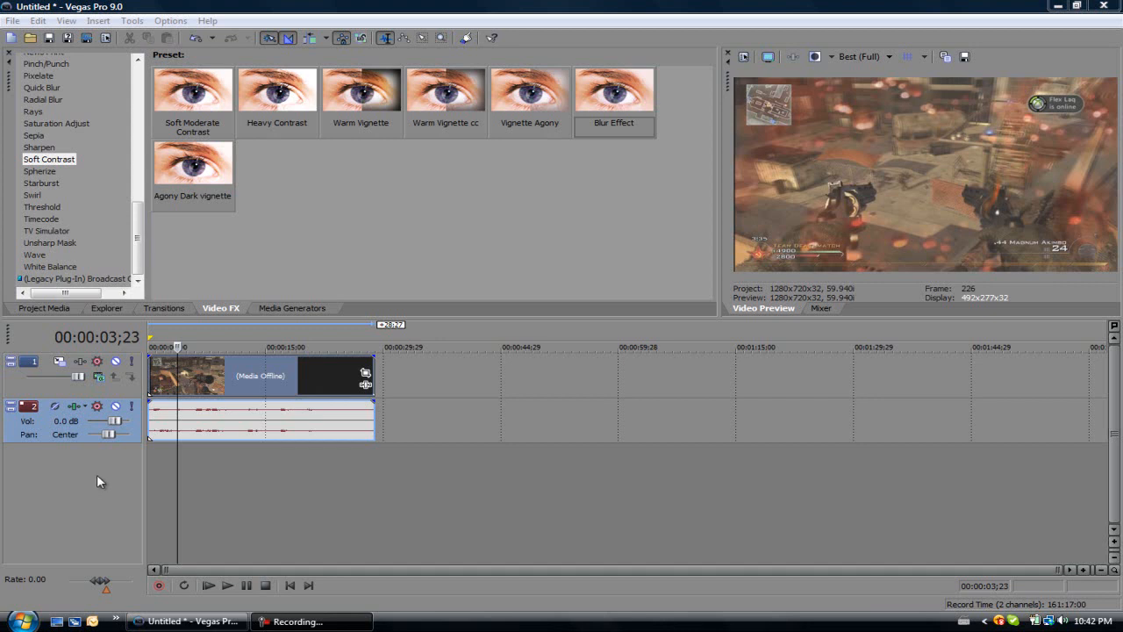
{"action": "mouse_move", "coordinate": [296, 7]}
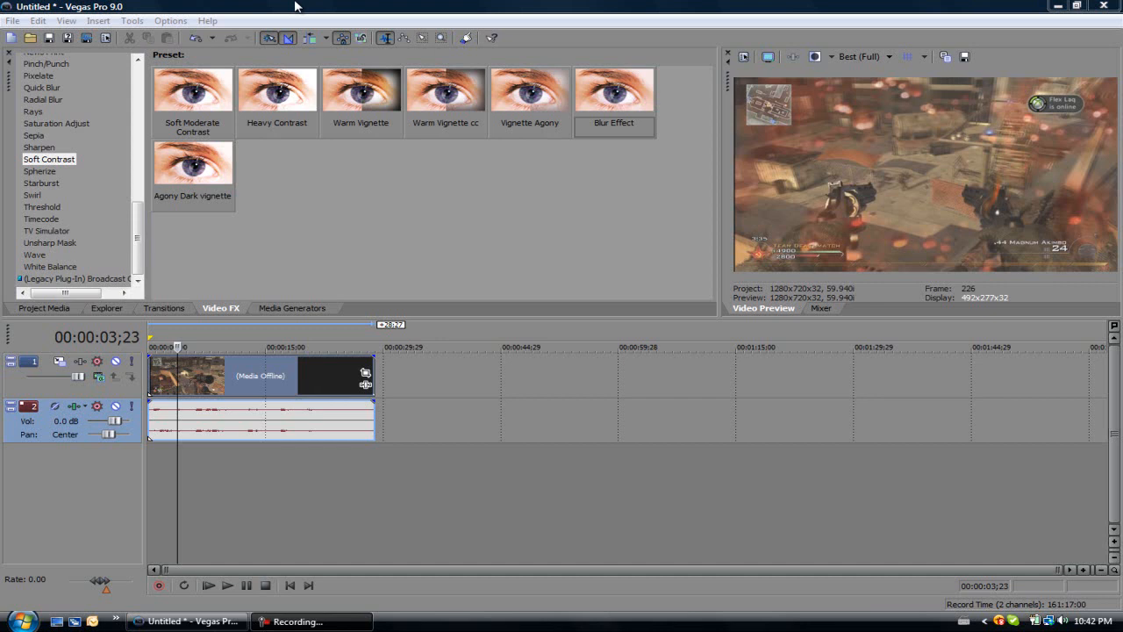
{"action": "mouse_move", "coordinate": [542, 277]}
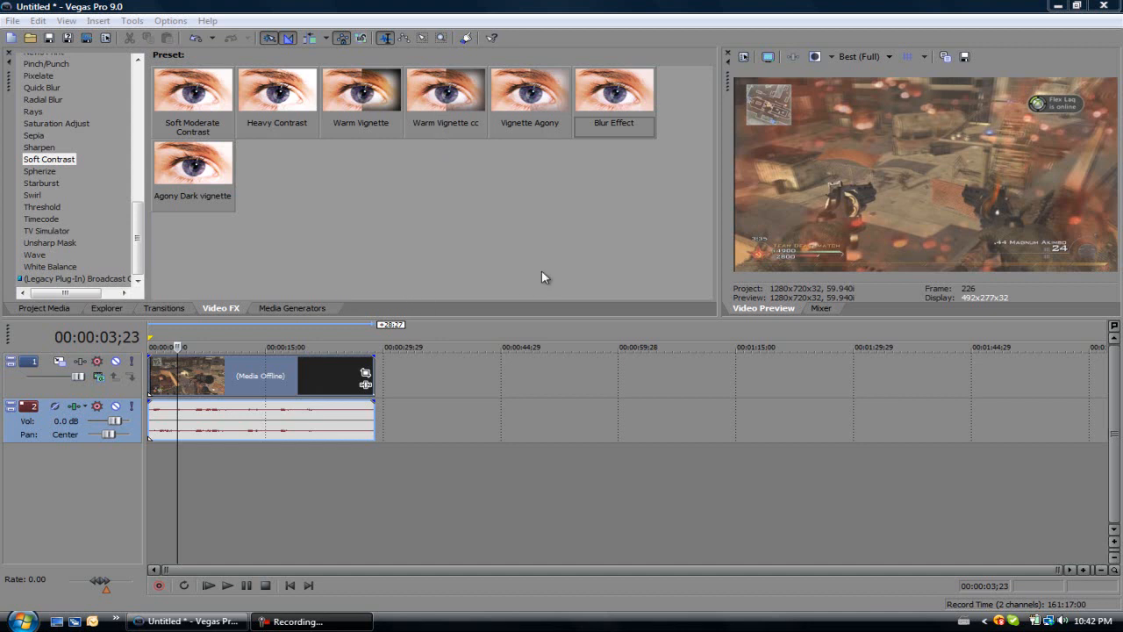
{"action": "mouse_move", "coordinate": [463, 336]}
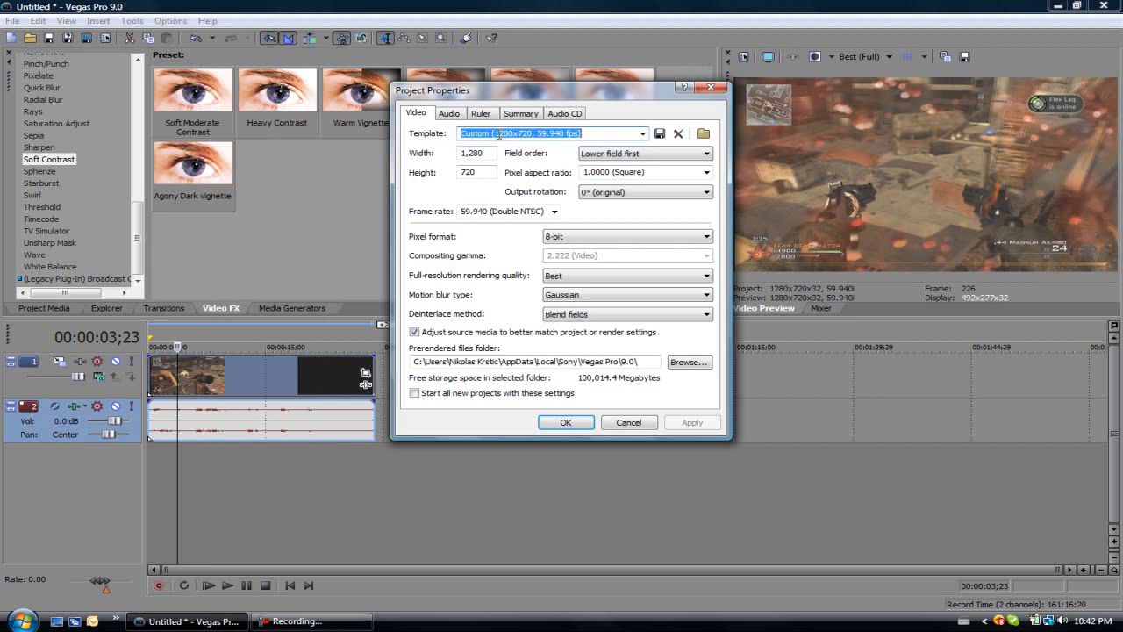
Close Project Properties without changes and right-click the gameplay video event
{"action": "left_click", "coordinate": [642, 134]}
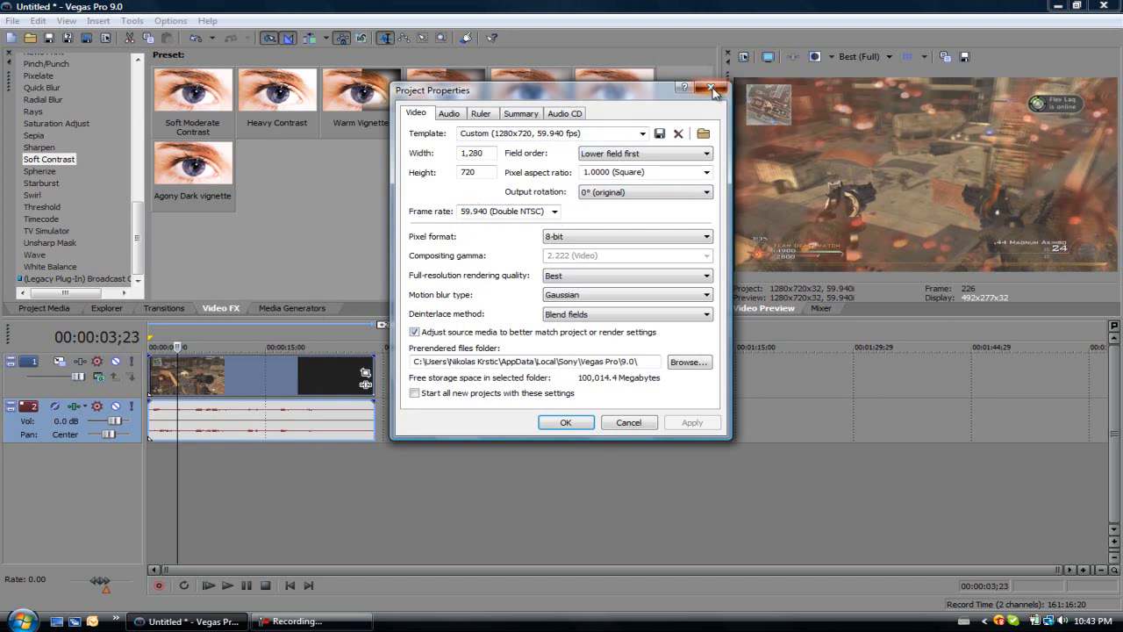
{"action": "left_click", "coordinate": [713, 90]}
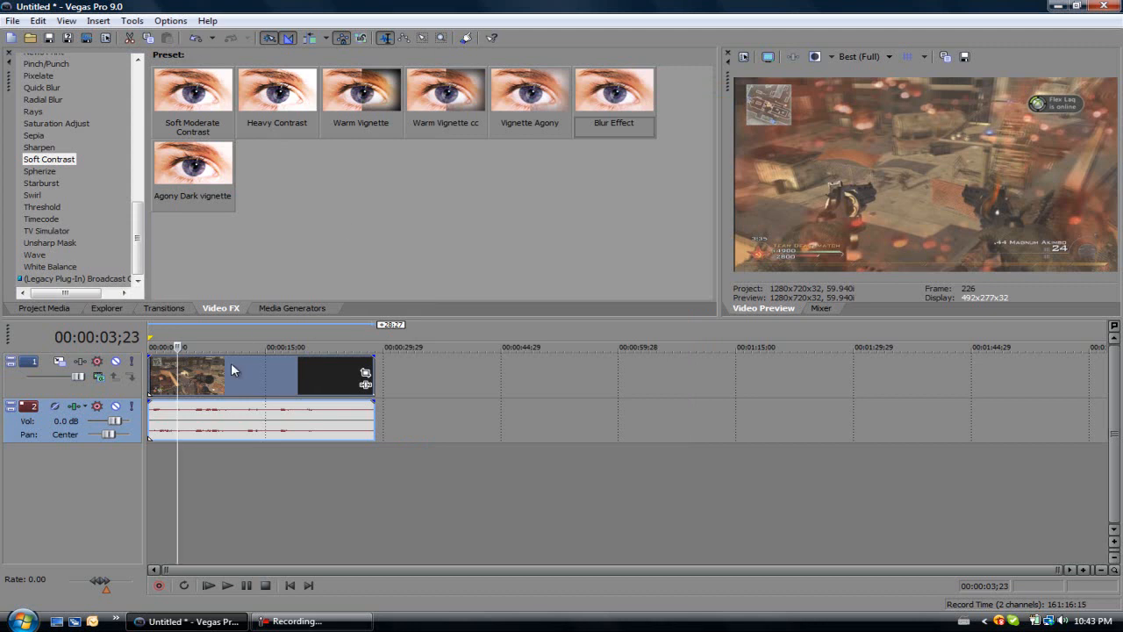
{"action": "right_click", "coordinate": [233, 369]}
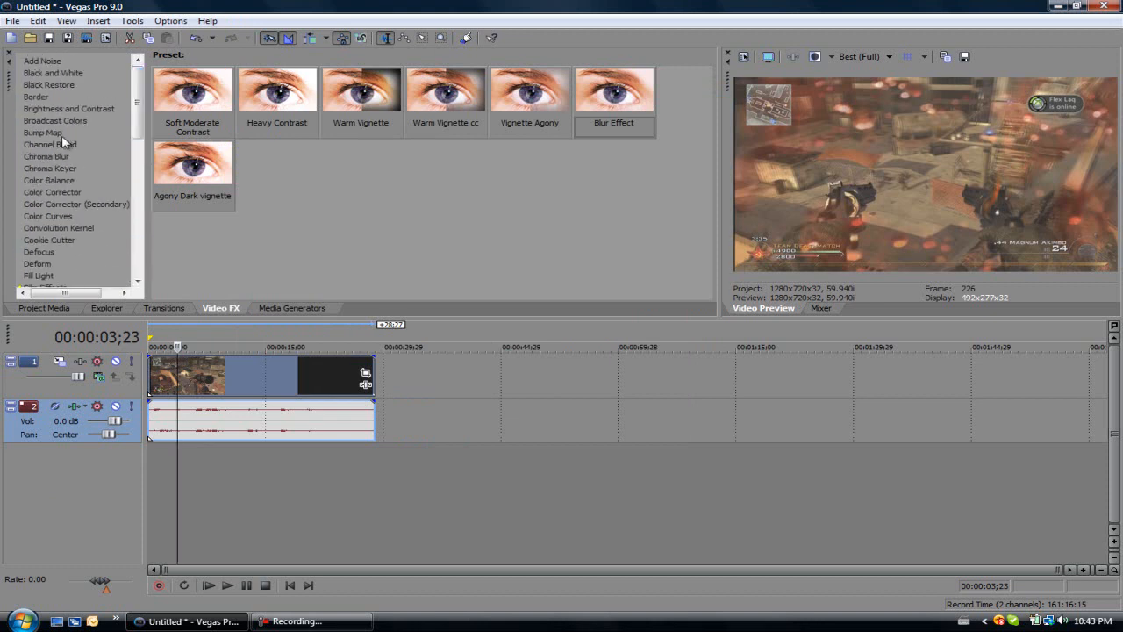
Apply the Color Corrector 'Agony Colour' preset to the gameplay clip, enabled, and close its FX window
{"action": "left_click", "coordinate": [51, 192]}
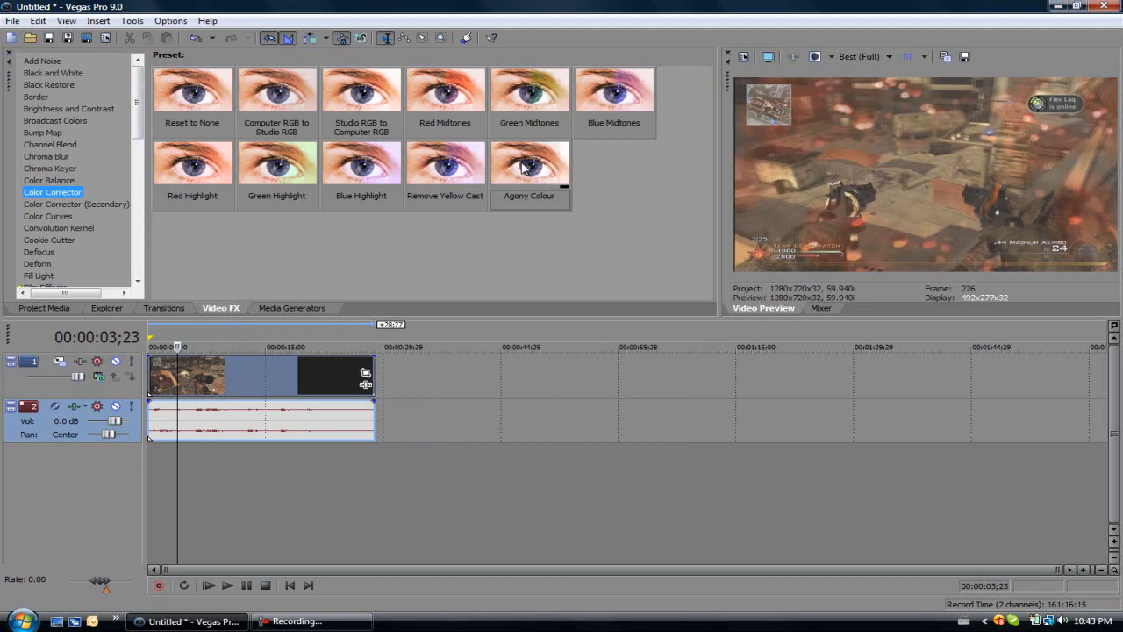
{"action": "double_click", "coordinate": [184, 372]}
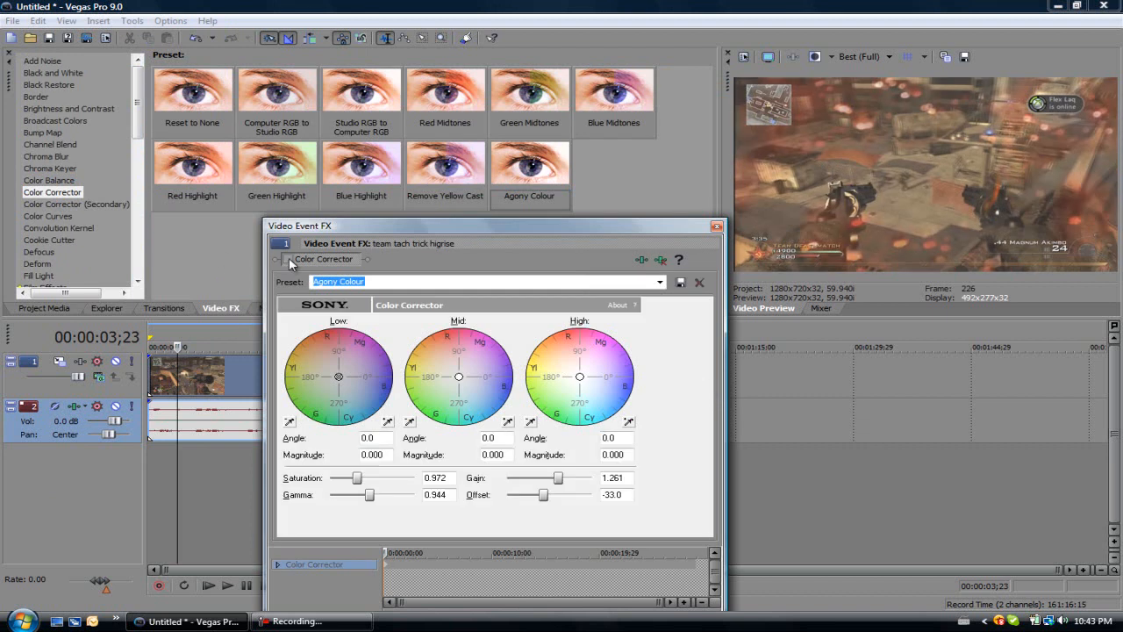
{"action": "left_click", "coordinate": [288, 258]}
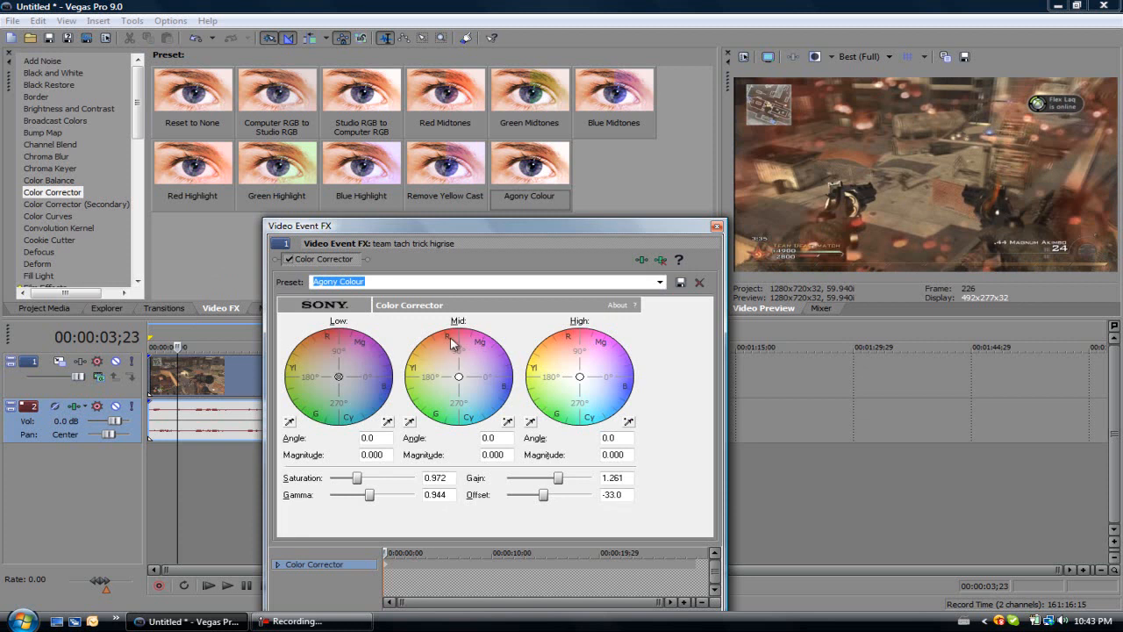
{"action": "mouse_move", "coordinate": [532, 406]}
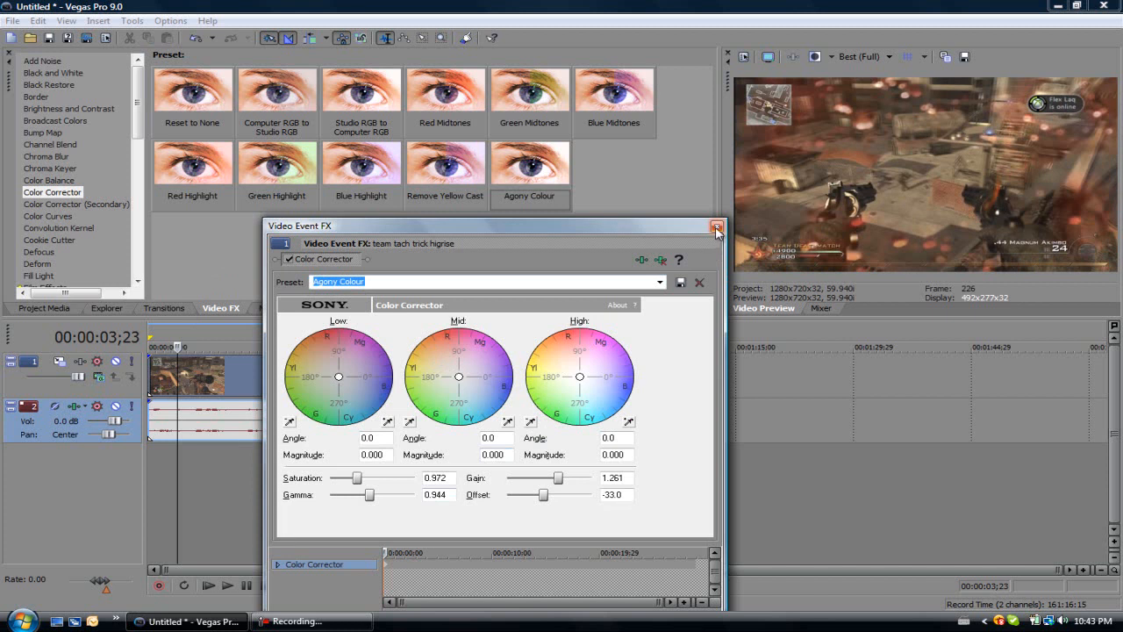
{"action": "left_click", "coordinate": [717, 226]}
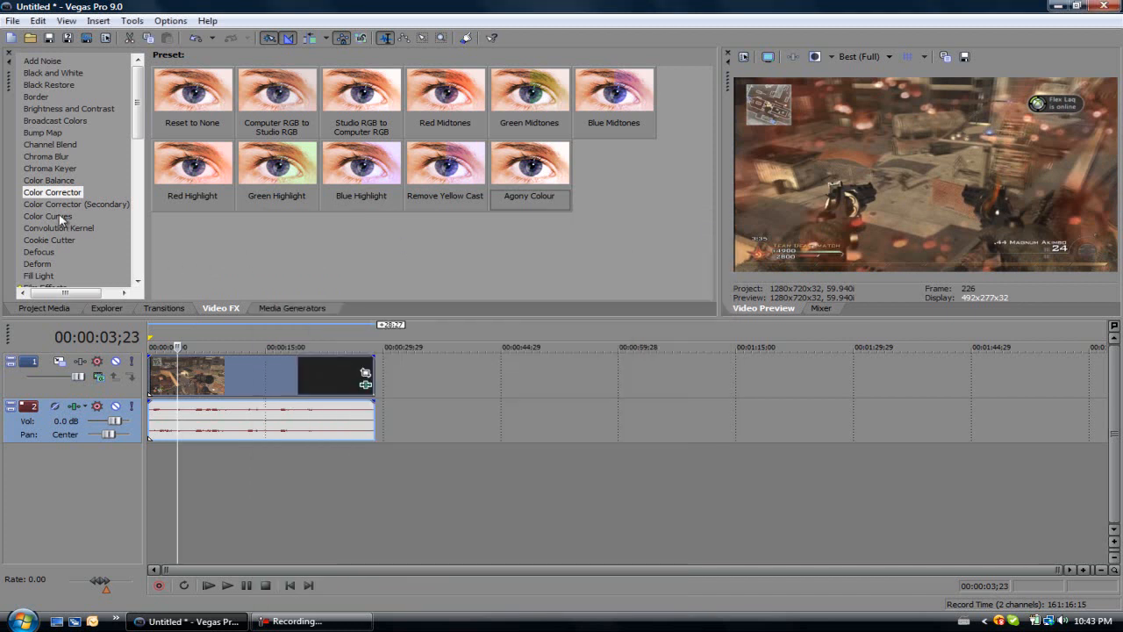
Add Color Corrector (Secondary) with the 'Agony' preset to the clip and close the FX window
{"action": "left_click", "coordinate": [76, 203]}
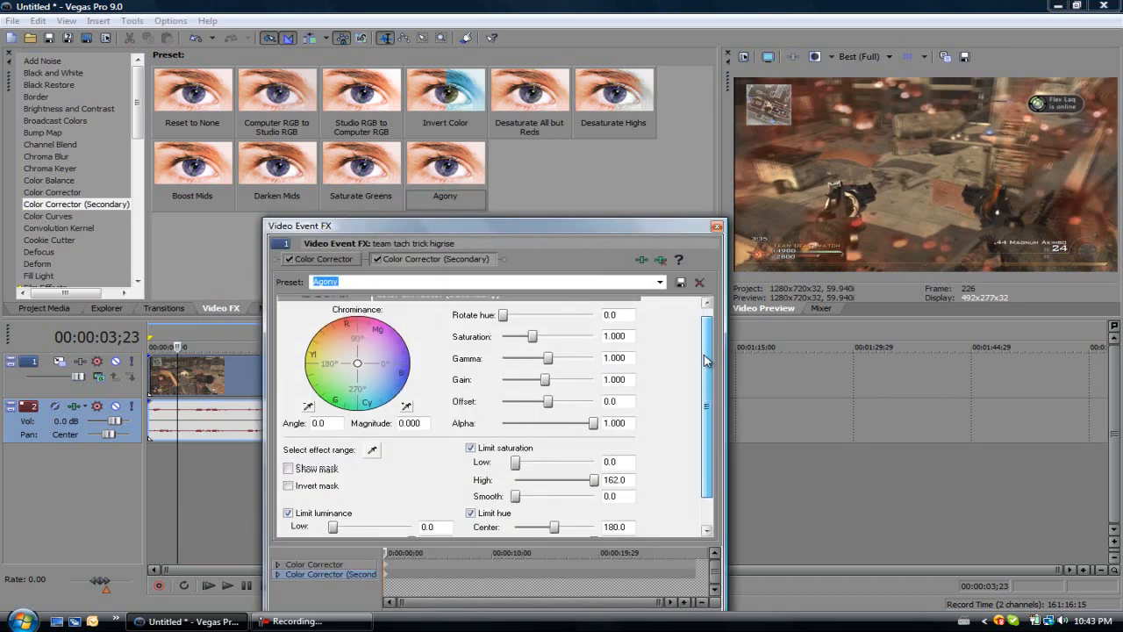
{"action": "scroll", "scroll_direction": "down", "scroll_amount": 3}
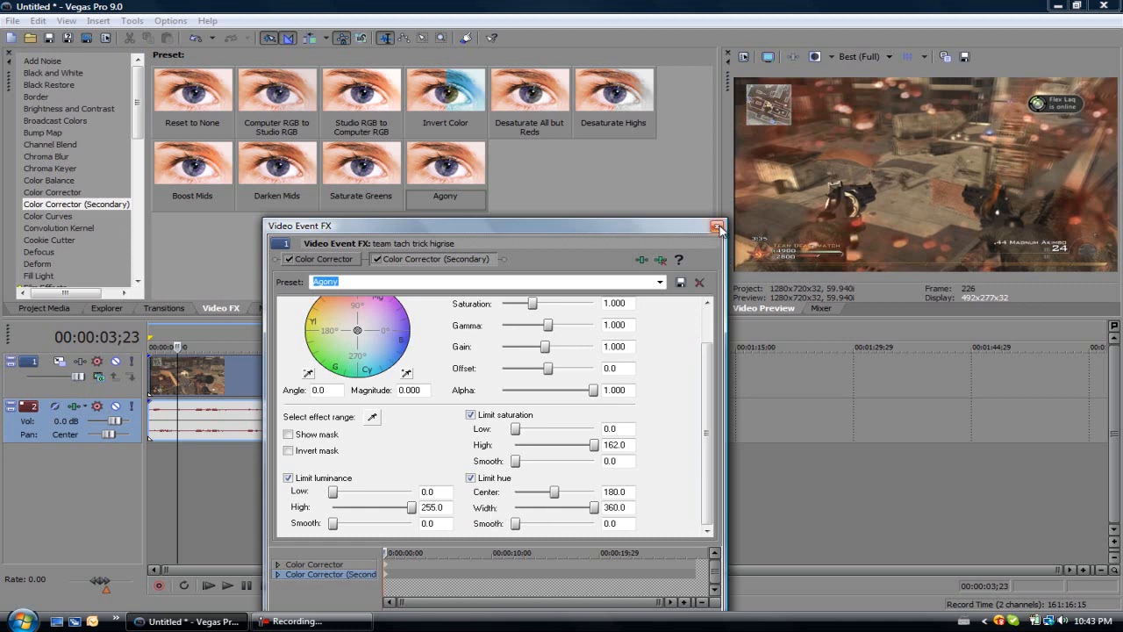
{"action": "left_click", "coordinate": [719, 226]}
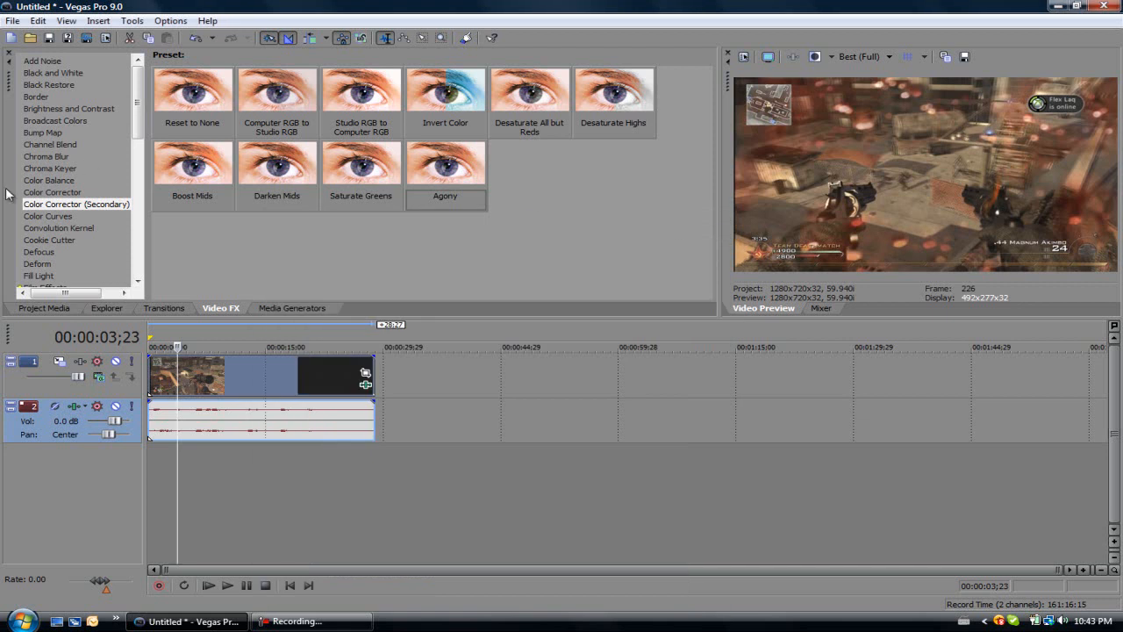
Add Sharpen with no preset and Amount 0.015 to the gameplay clip
{"action": "scroll", "scroll_direction": "down", "scroll_amount": 3}
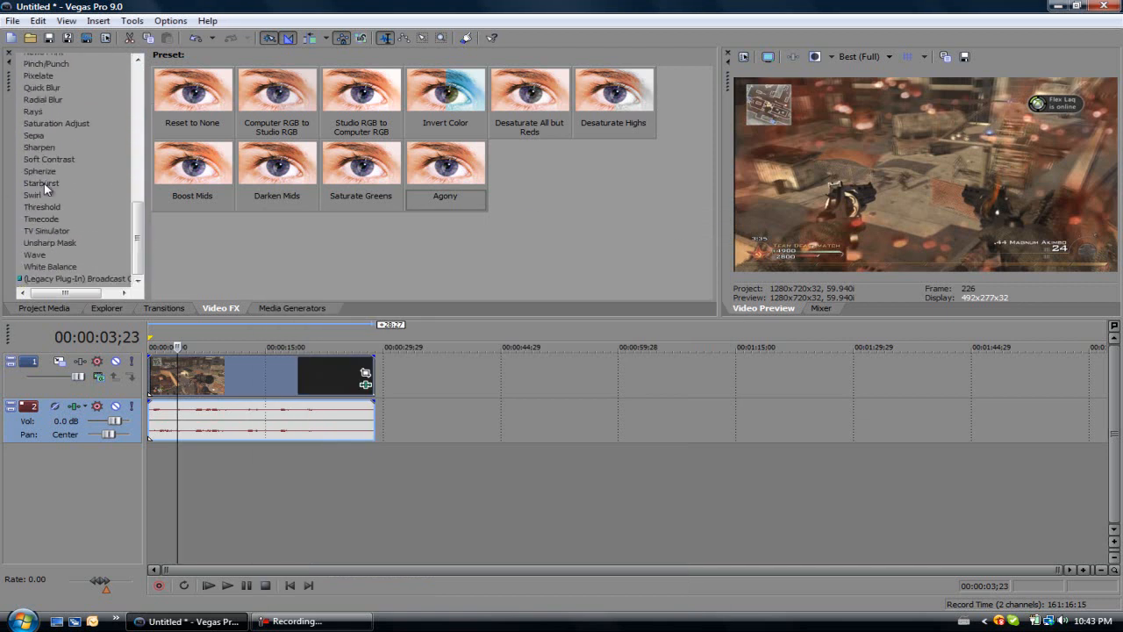
{"action": "left_click", "coordinate": [38, 146]}
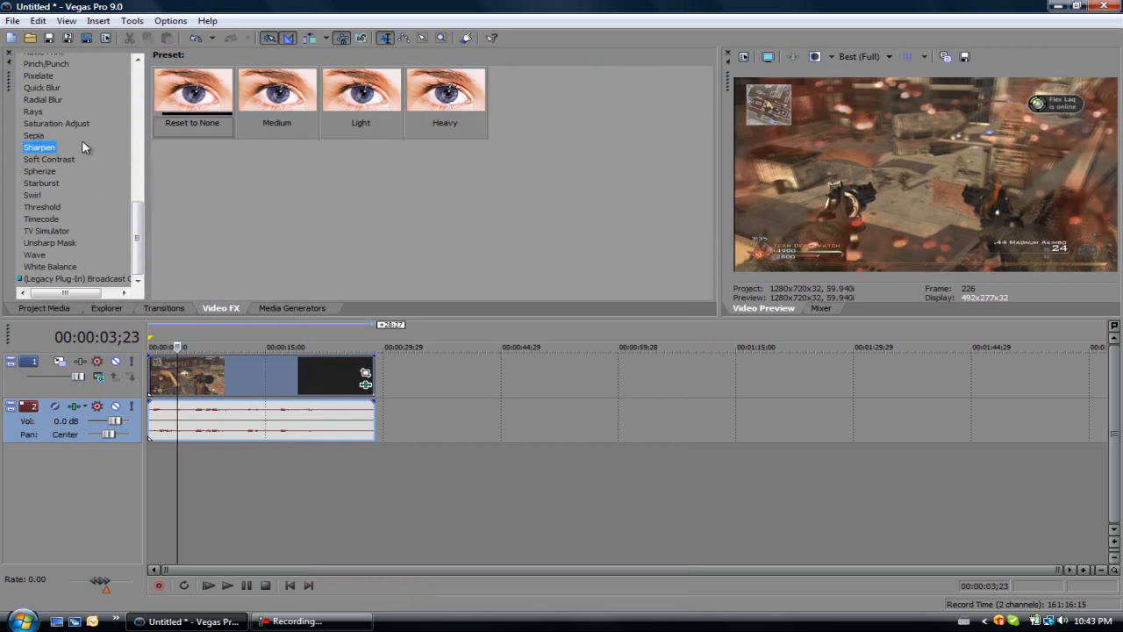
{"action": "double_click", "coordinate": [184, 375]}
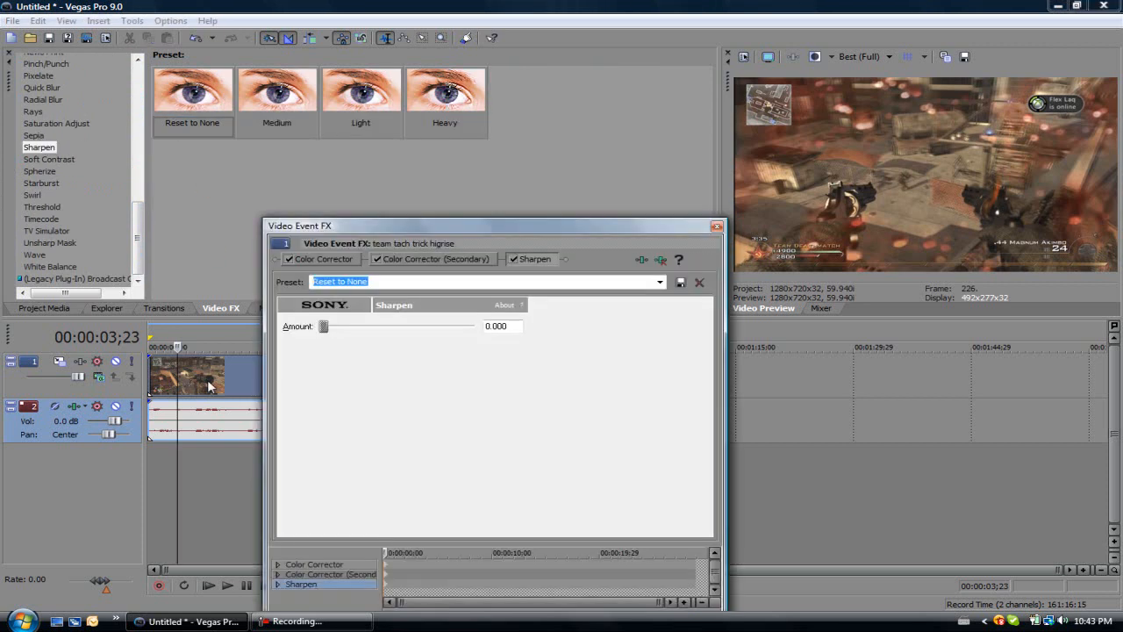
{"action": "left_click", "coordinate": [501, 326]}
{"action": "type", "text": "0.015"}
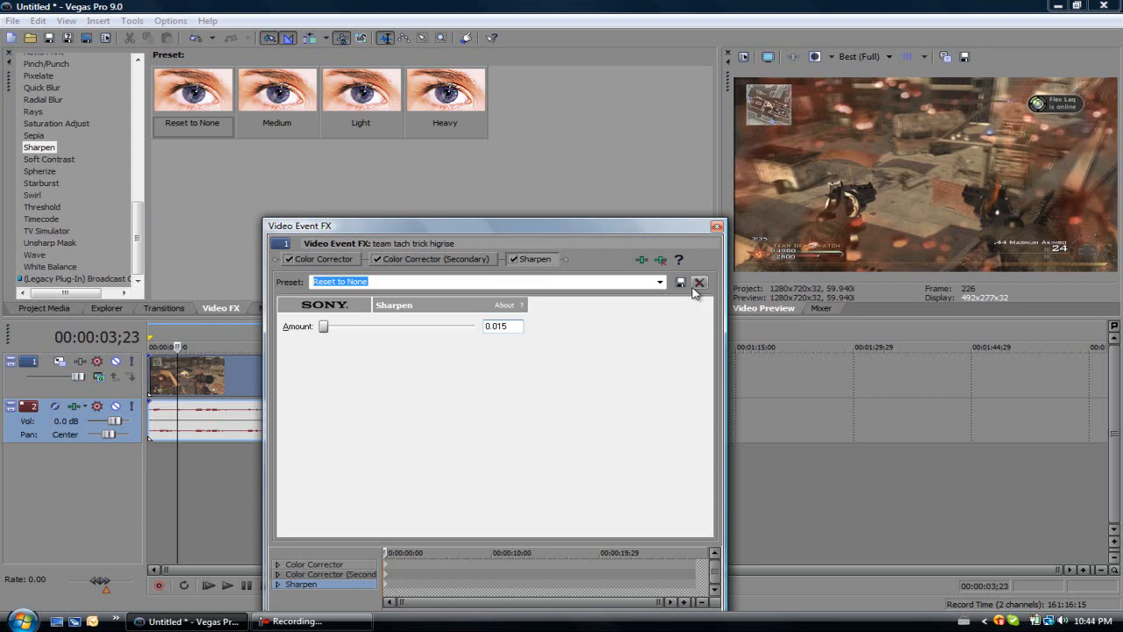
{"action": "left_click", "coordinate": [700, 283]}
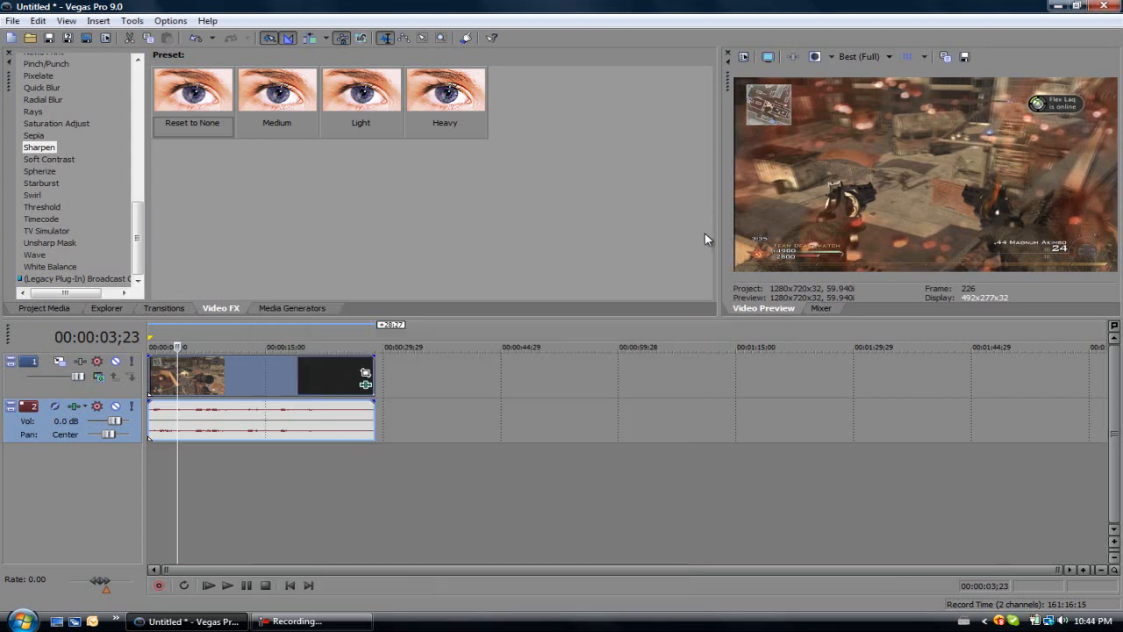
{"action": "mouse_move", "coordinate": [861, 180]}
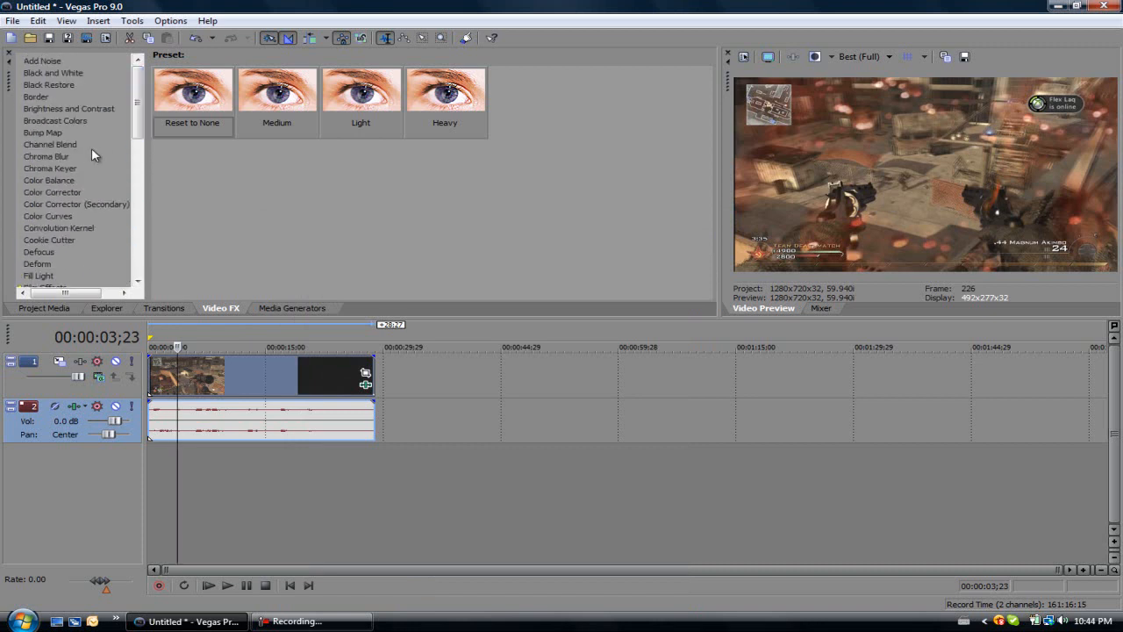
Add Color Curves to the clip and bend the red channel curve into an S-shape
{"action": "left_click", "coordinate": [47, 215]}
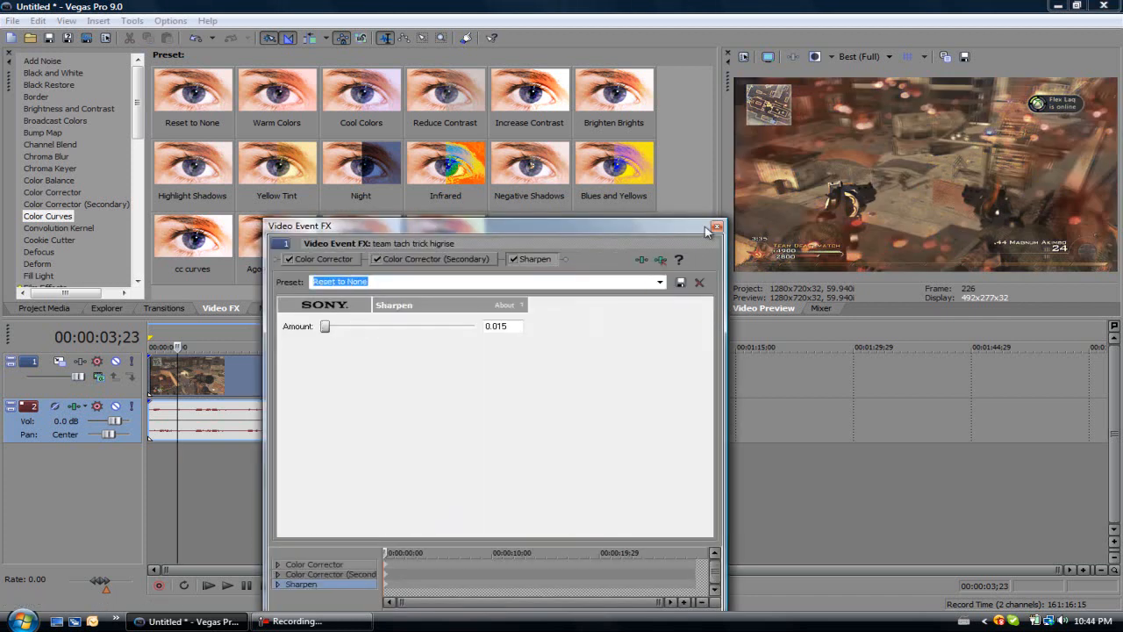
{"action": "left_click", "coordinate": [717, 226]}
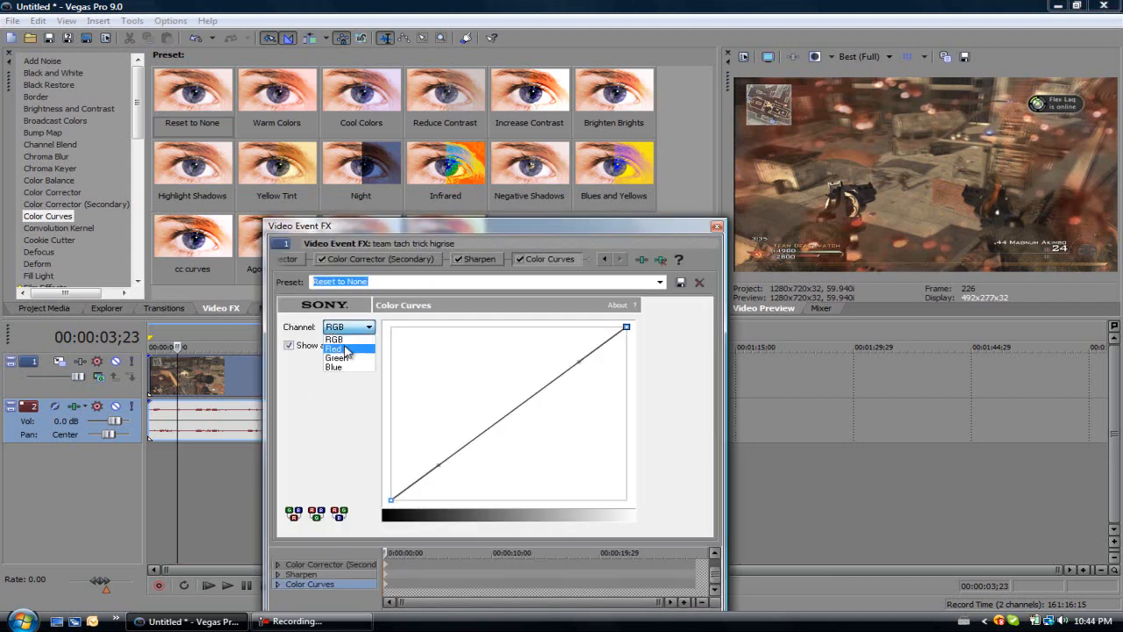
{"action": "left_click", "coordinate": [333, 350]}
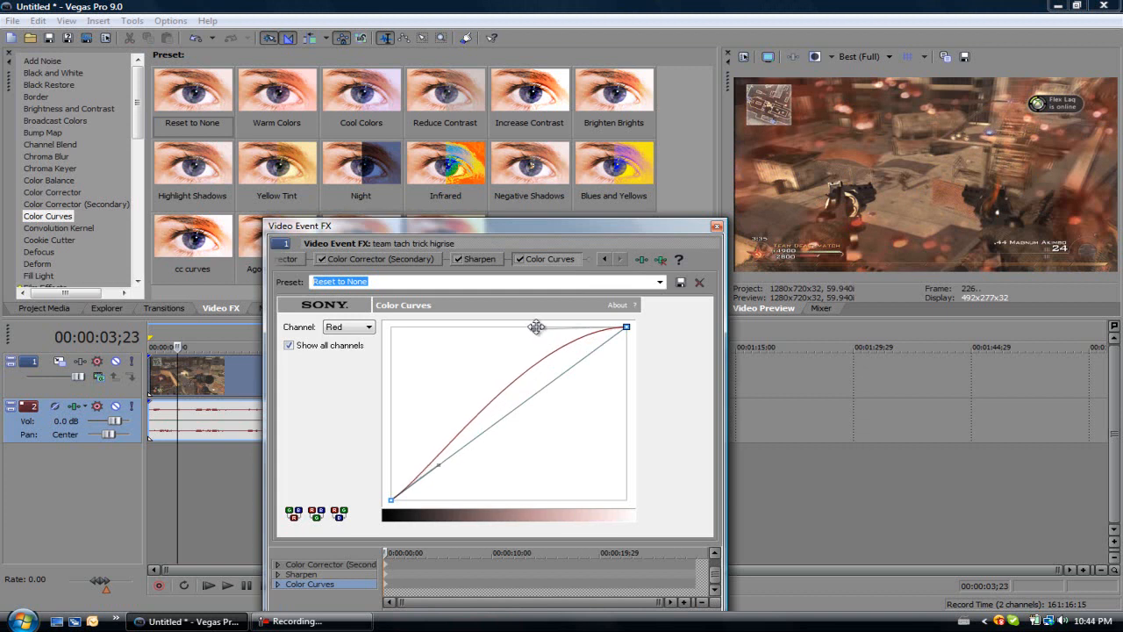
{"action": "left_click_drag", "start_coordinate": [535, 329], "coordinate": [434, 478]}
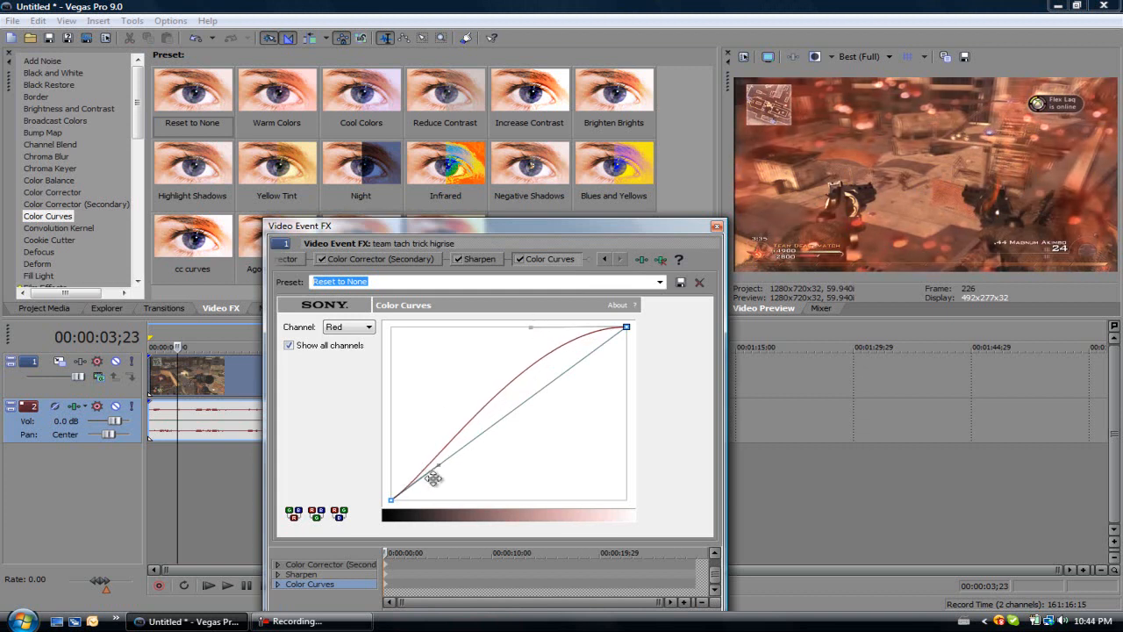
{"action": "left_click_drag", "start_coordinate": [433, 478], "coordinate": [504, 497]}
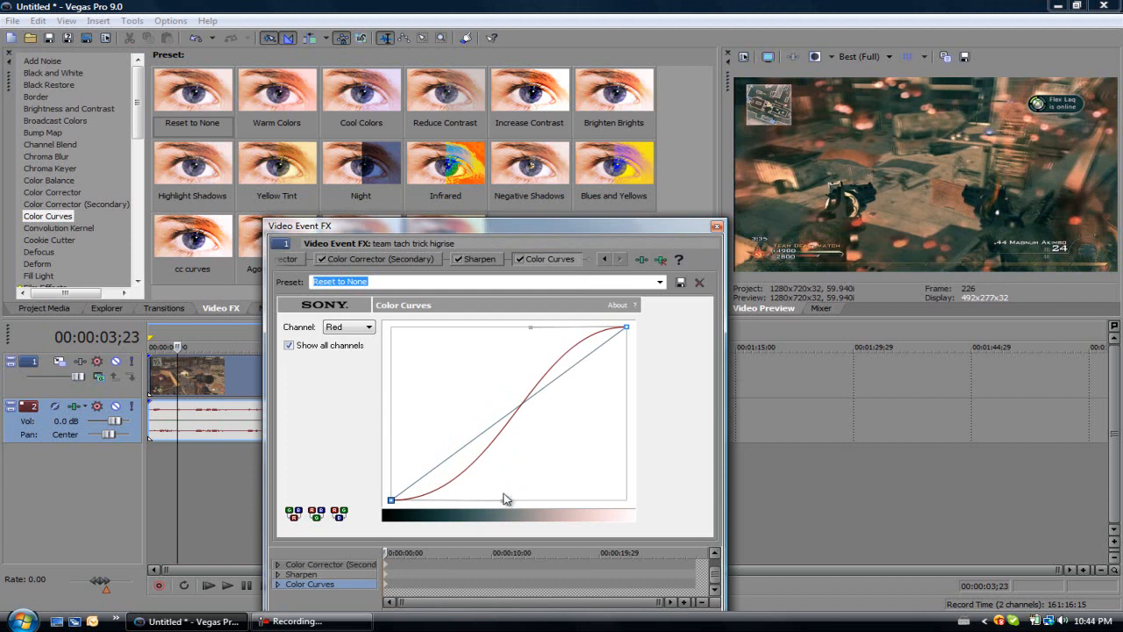
Switch Color Curves to the green channel and bend its curve into an S-shape
{"action": "left_click", "coordinate": [348, 326]}
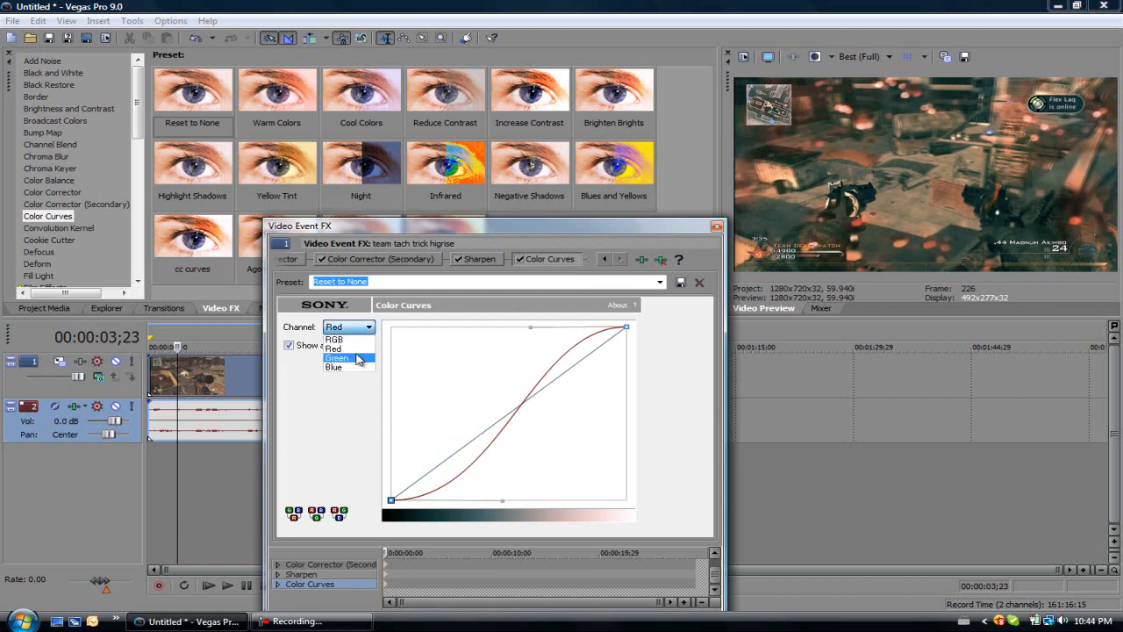
{"action": "left_click", "coordinate": [337, 358]}
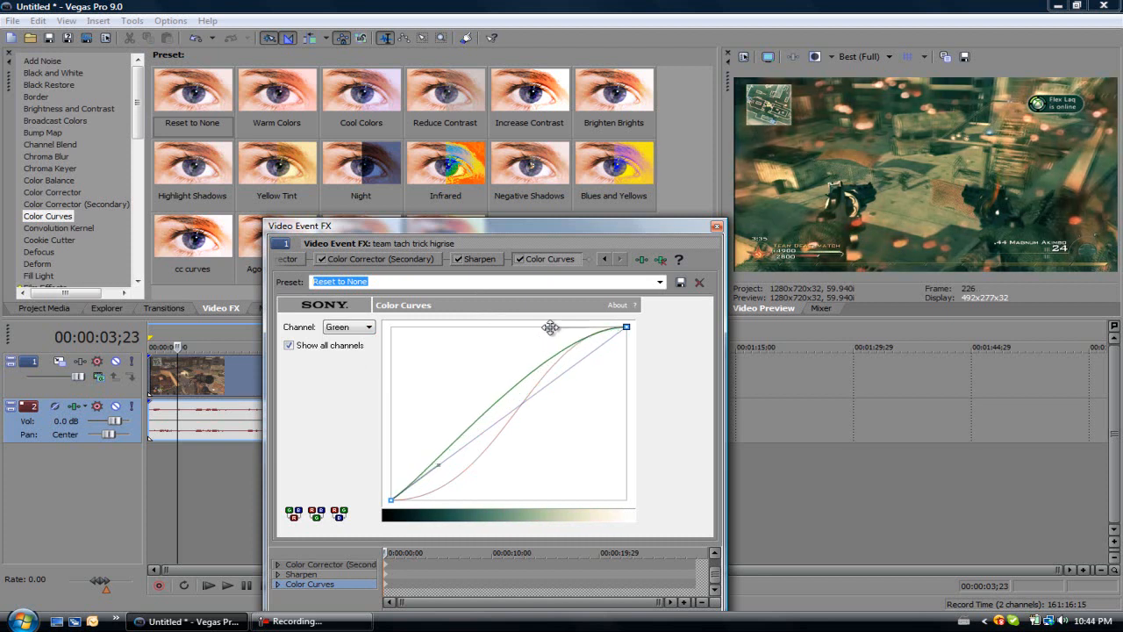
{"action": "left_click_drag", "start_coordinate": [550, 327], "coordinate": [448, 477]}
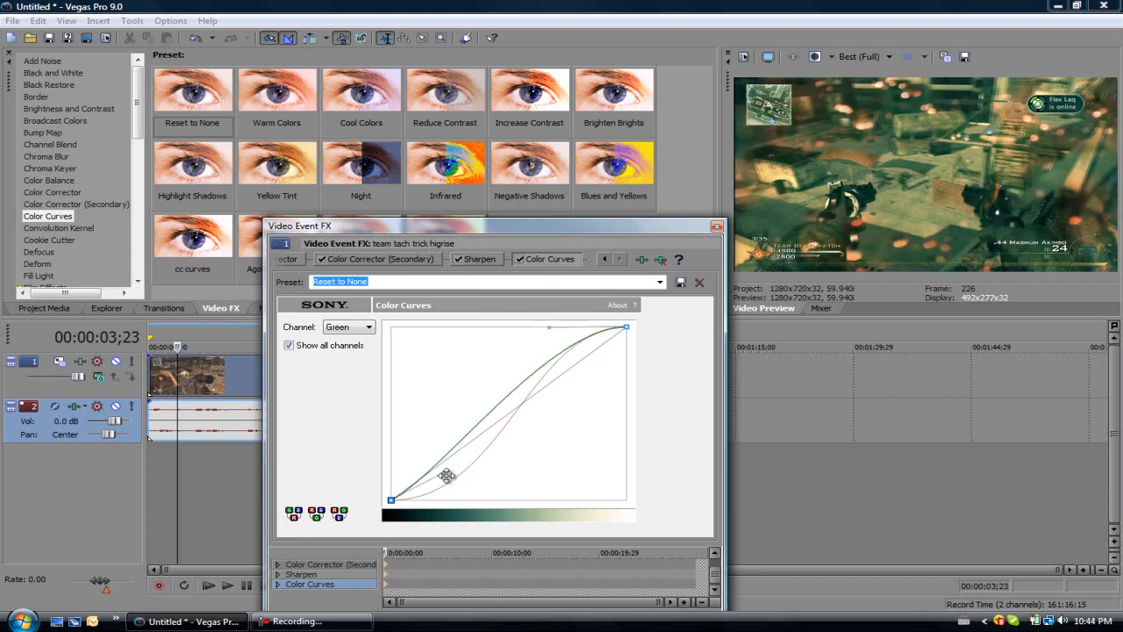
{"action": "left_click_drag", "start_coordinate": [447, 476], "coordinate": [491, 500]}
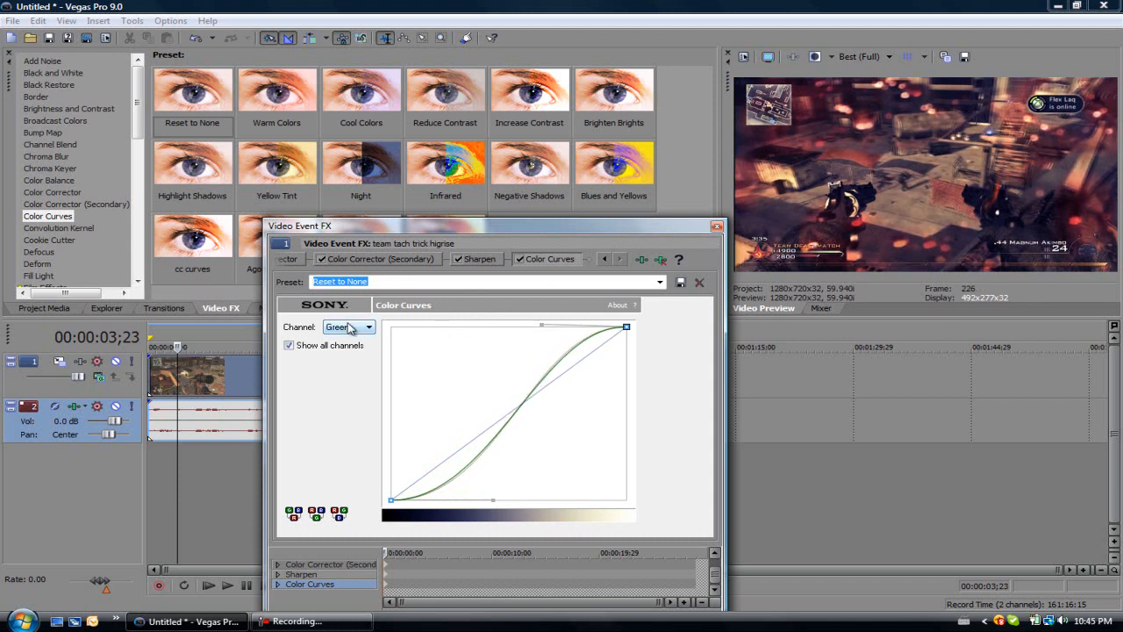
Set the Color Curves channel to Blue for editing
{"action": "left_click", "coordinate": [369, 326]}
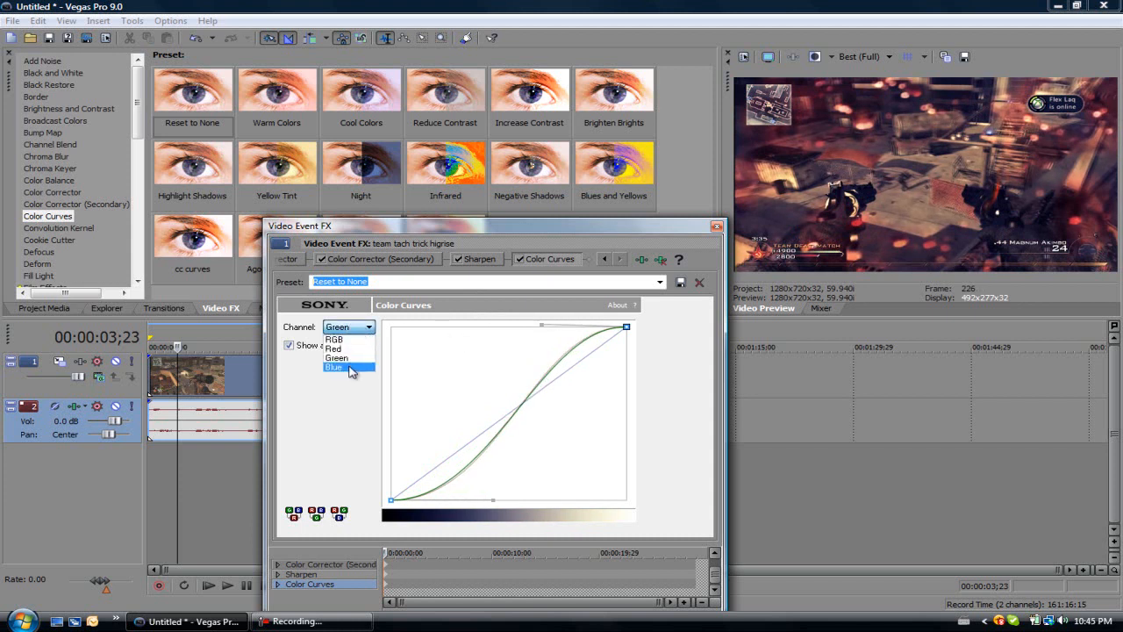
{"action": "left_click", "coordinate": [334, 367]}
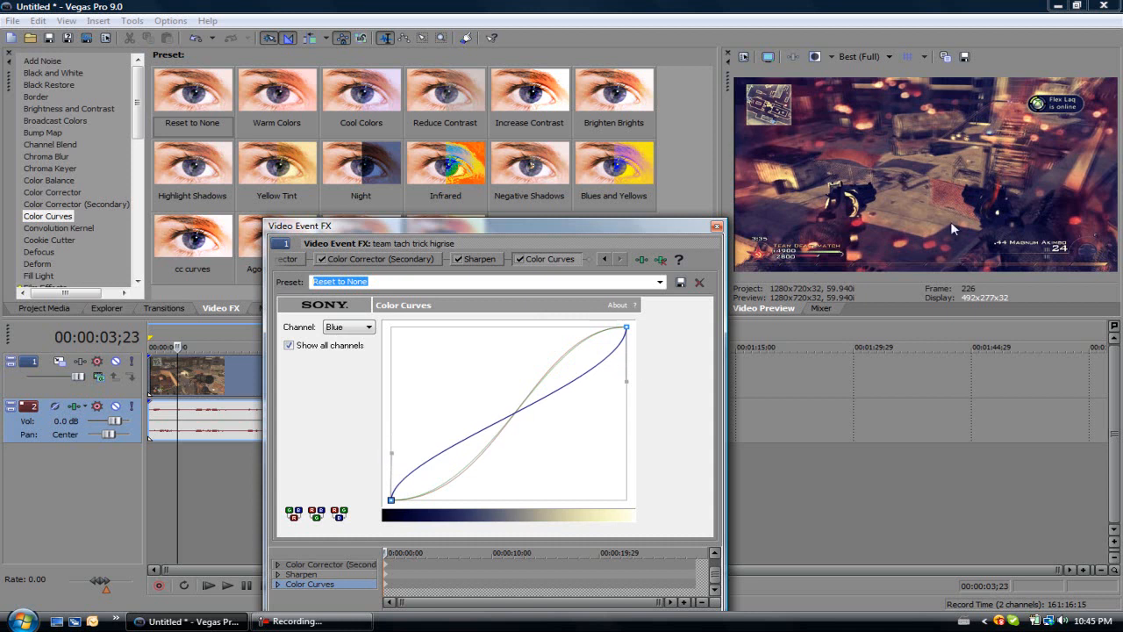
{"action": "mouse_move", "coordinate": [626, 381]}
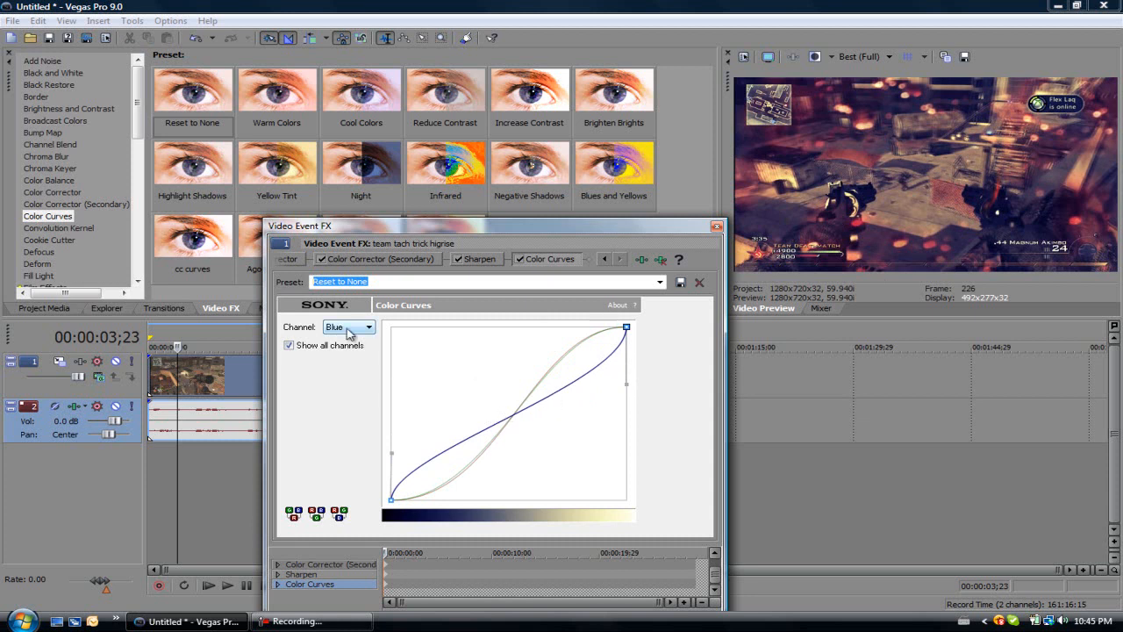
{"action": "mouse_move", "coordinate": [401, 351]}
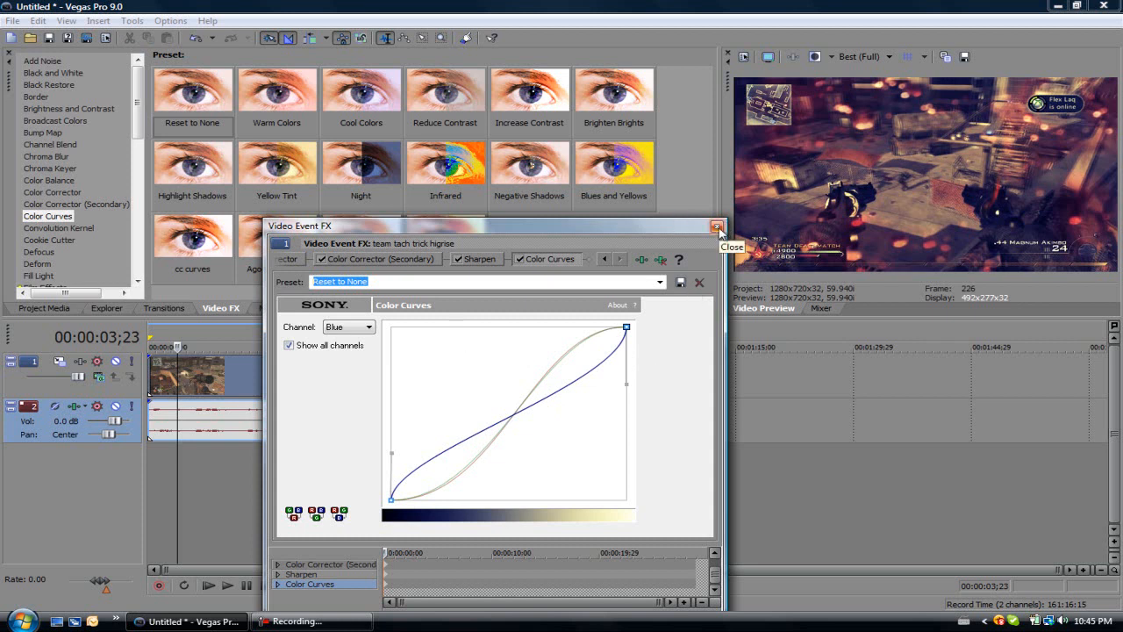
Add Soft Contrast with the 'Vignette Agony' preset and review its Vignette settings
{"action": "left_click", "coordinate": [717, 226]}
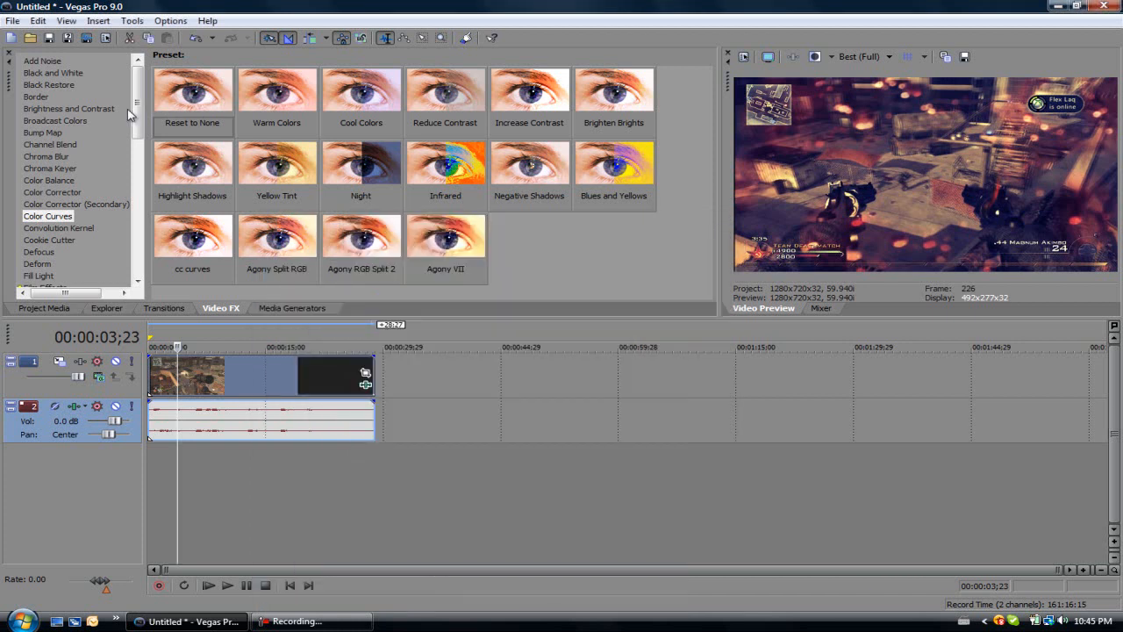
{"action": "scroll", "scroll_direction": "down", "scroll_amount": 3}
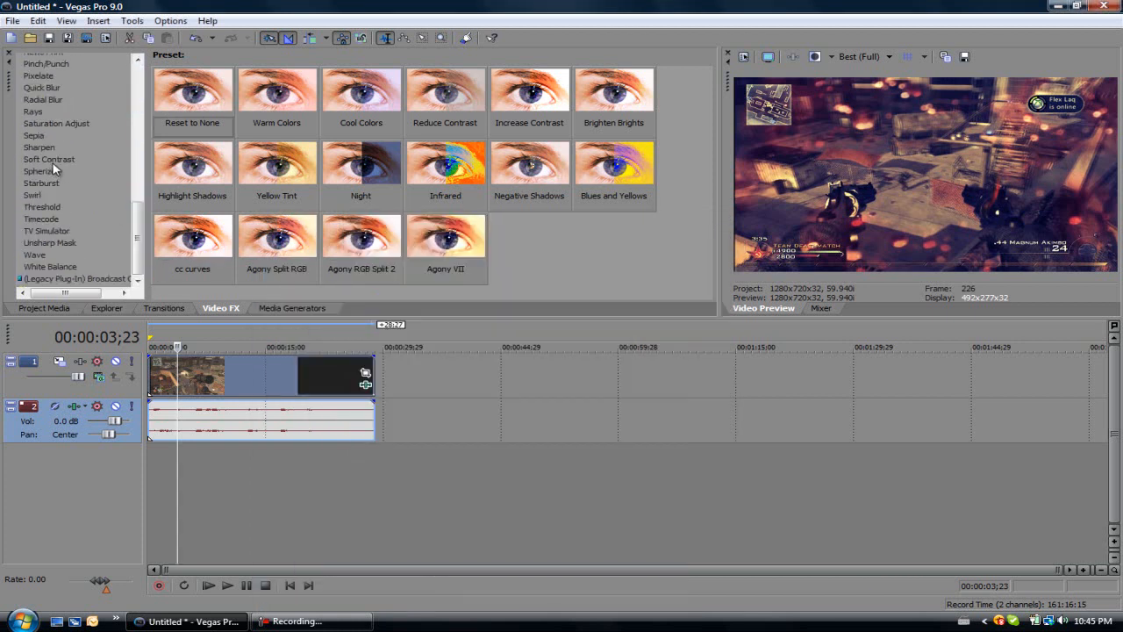
{"action": "left_click", "coordinate": [49, 159]}
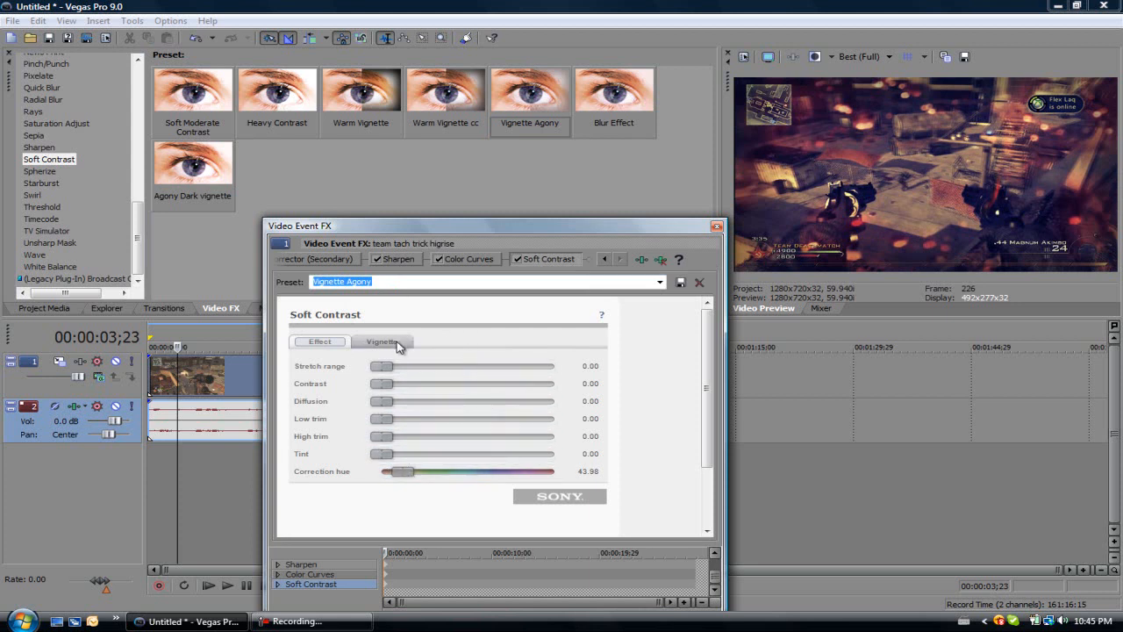
{"action": "left_click", "coordinate": [382, 341]}
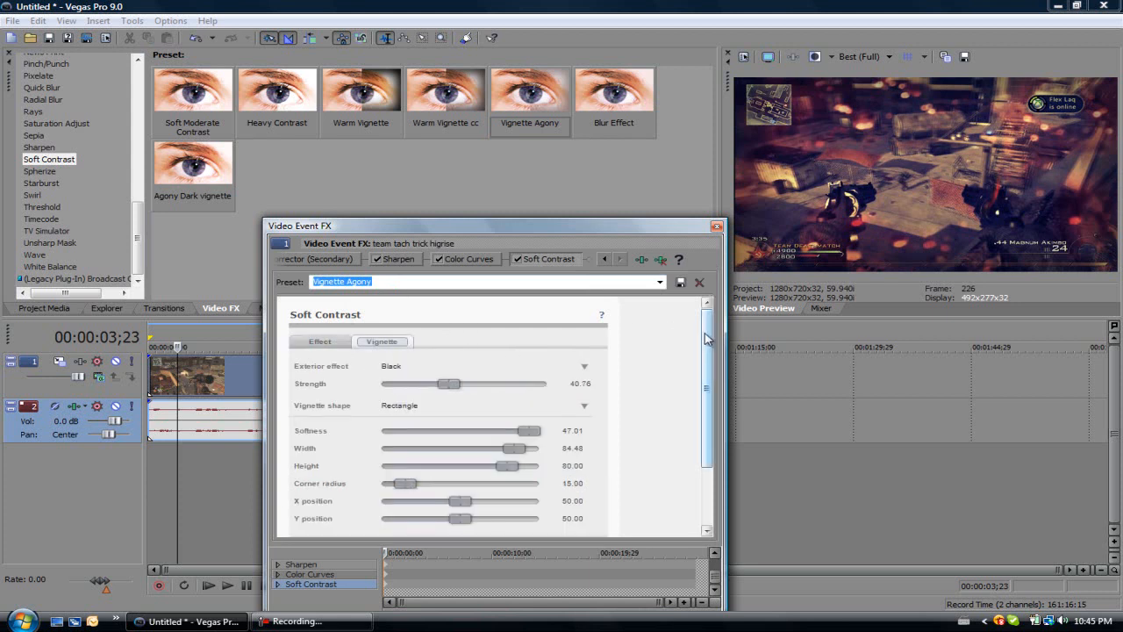
{"action": "scroll", "scroll_direction": "down", "scroll_amount": 3}
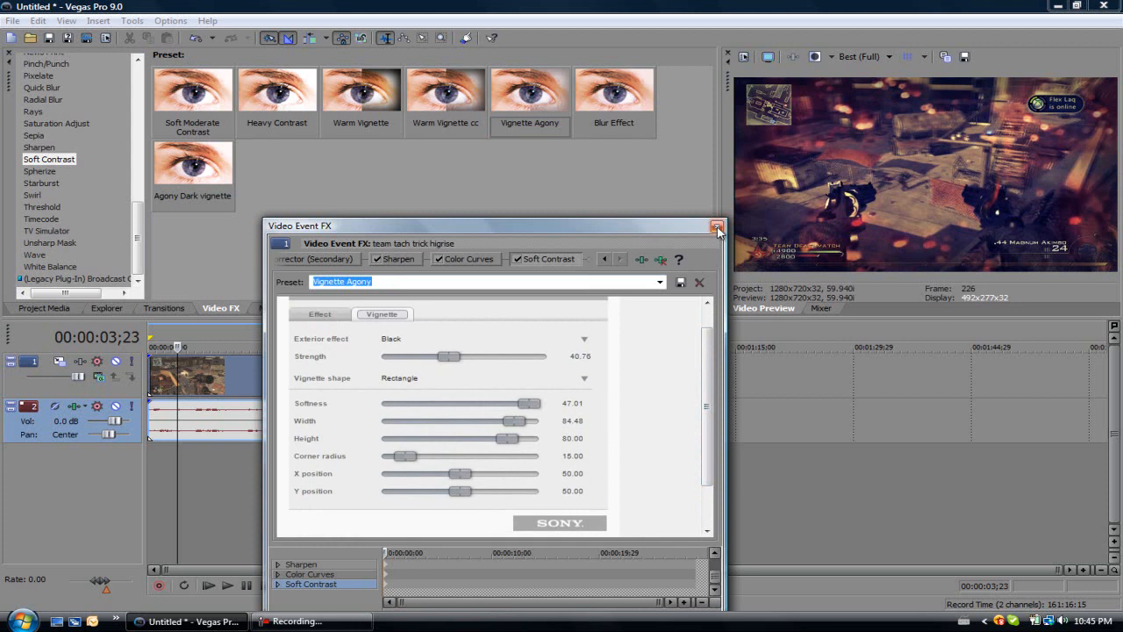
Apply a second Soft Contrast with the 'Blur Effect' preset and review its Vignette settings
{"action": "left_click", "coordinate": [717, 226]}
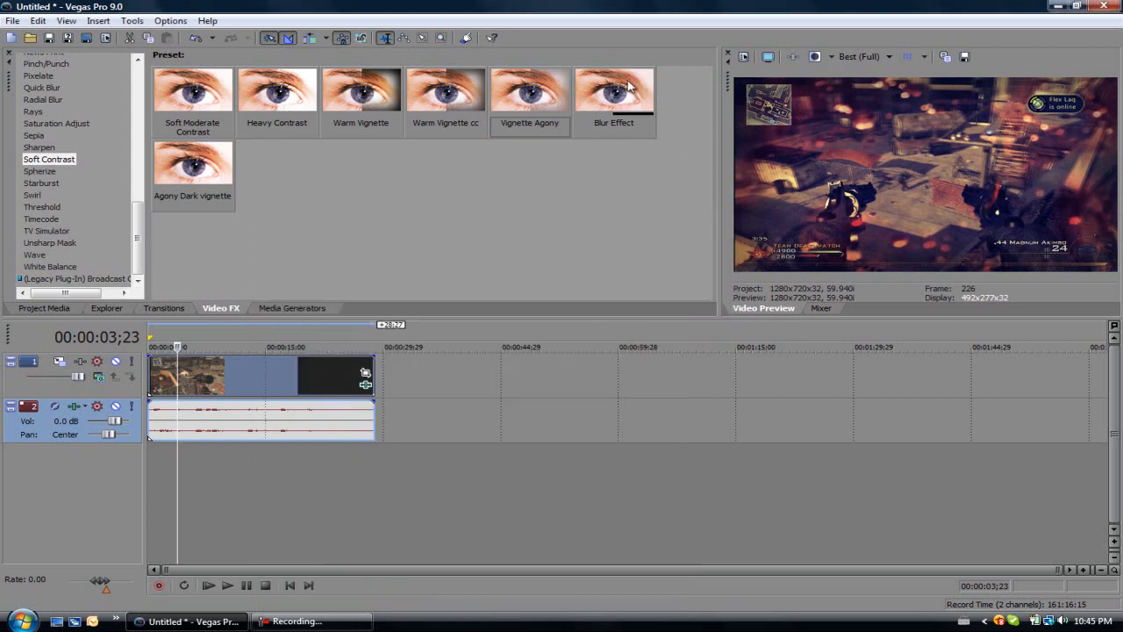
{"action": "left_click", "coordinate": [613, 89]}
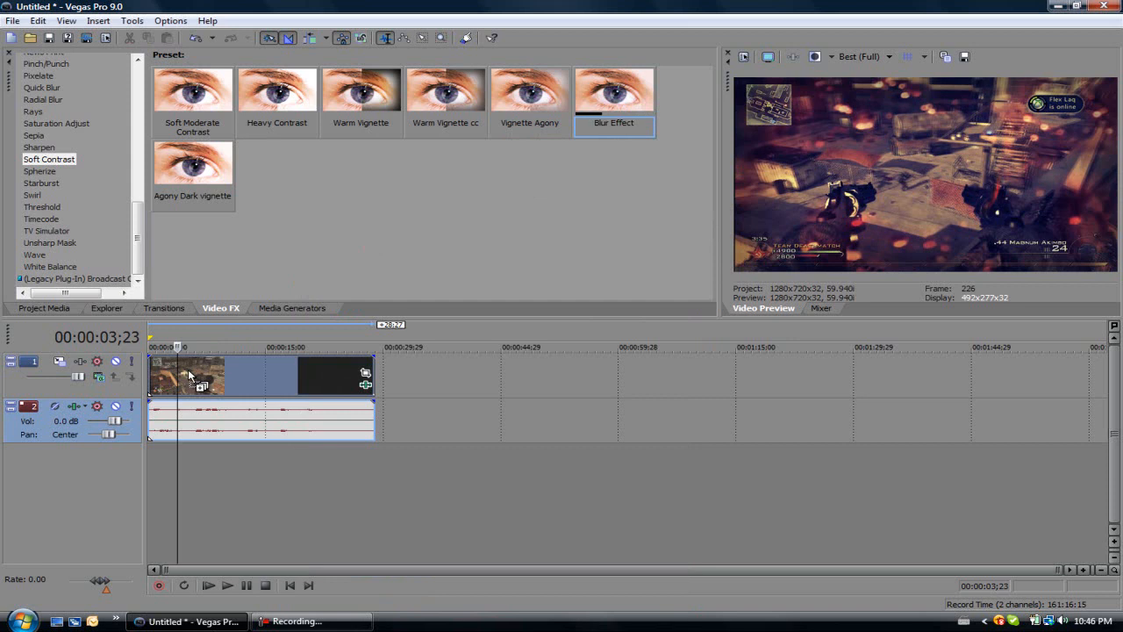
{"action": "double_click", "coordinate": [189, 376]}
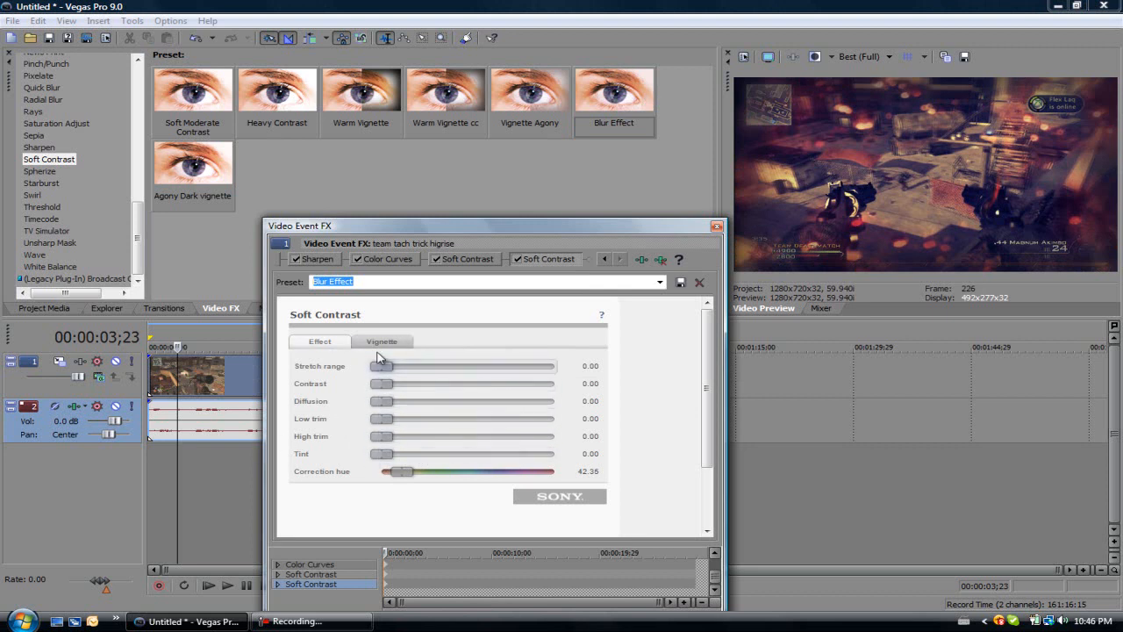
{"action": "left_click", "coordinate": [382, 341]}
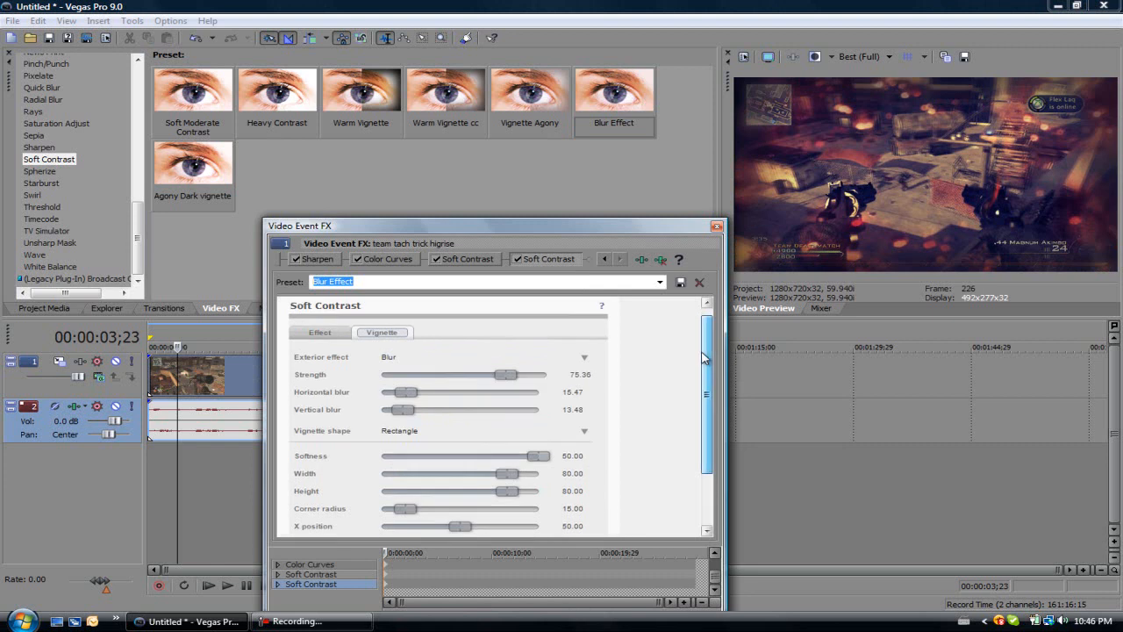
{"action": "scroll", "scroll_direction": "down", "scroll_amount": 3}
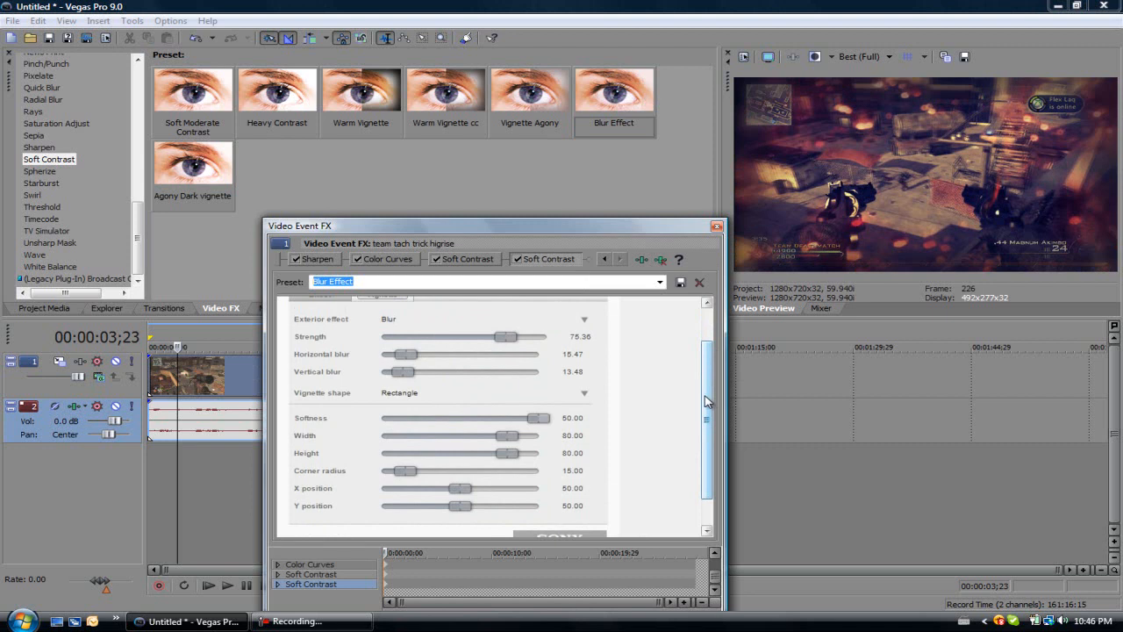
{"action": "mouse_move", "coordinate": [684, 406]}
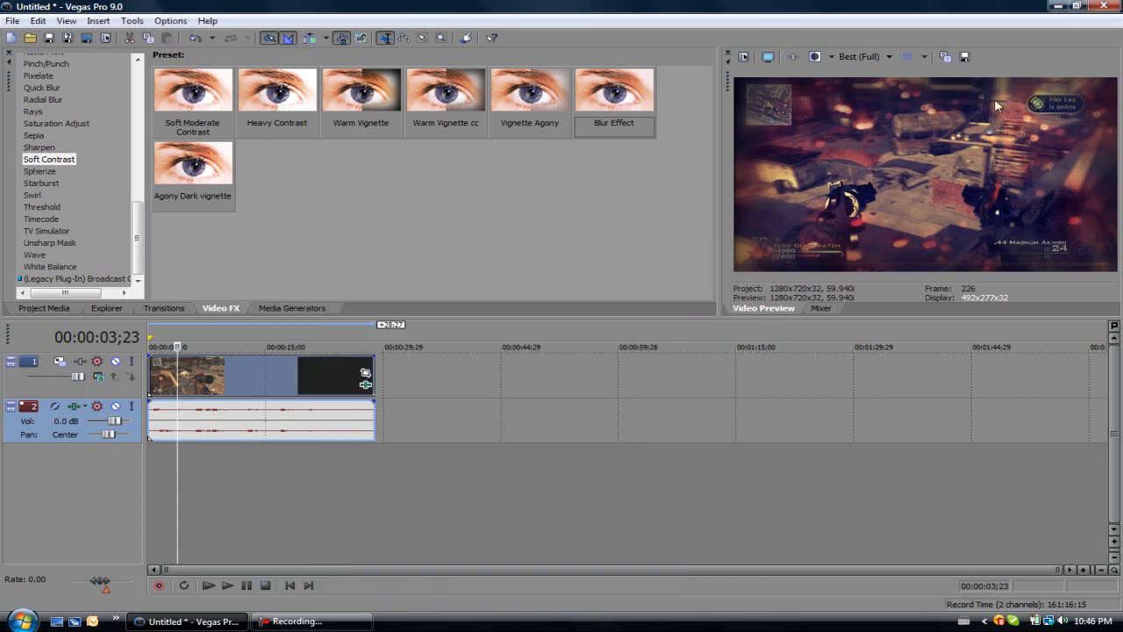
{"action": "mouse_move", "coordinate": [947, 228]}
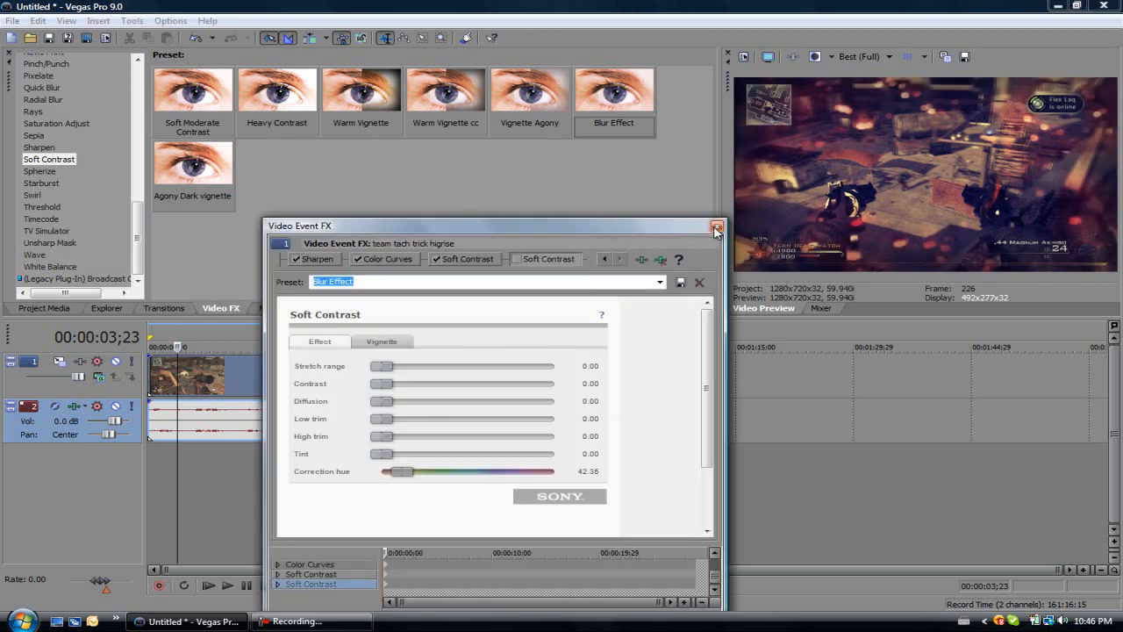
Close the Video Event FX window with the blurring Soft Contrast switched off
{"action": "left_click", "coordinate": [716, 226]}
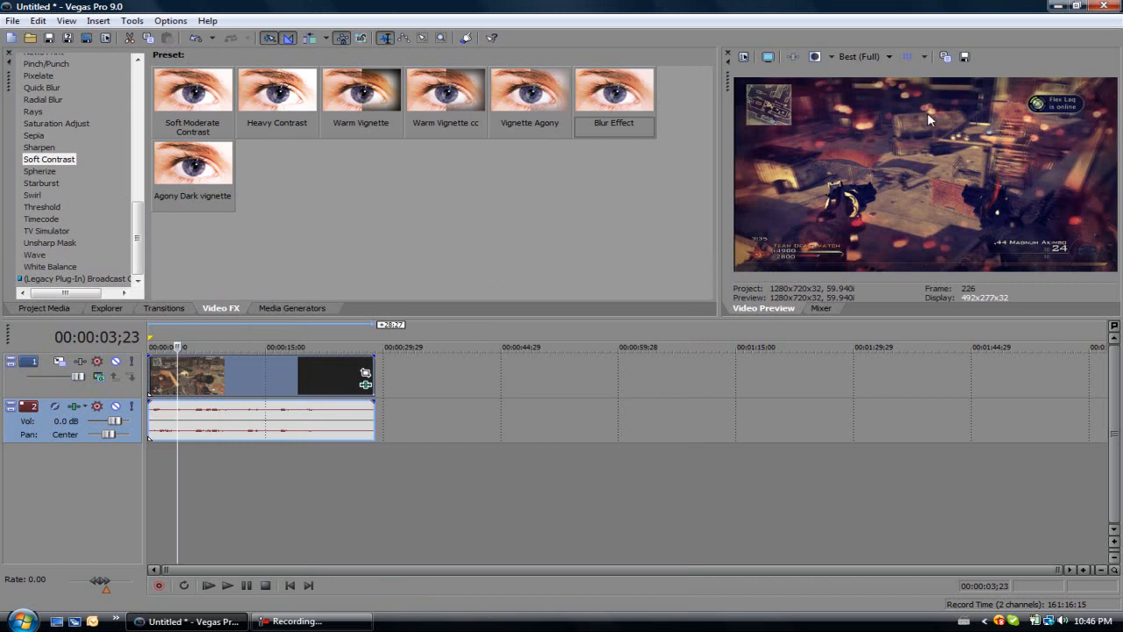
{"action": "mouse_move", "coordinate": [735, 212]}
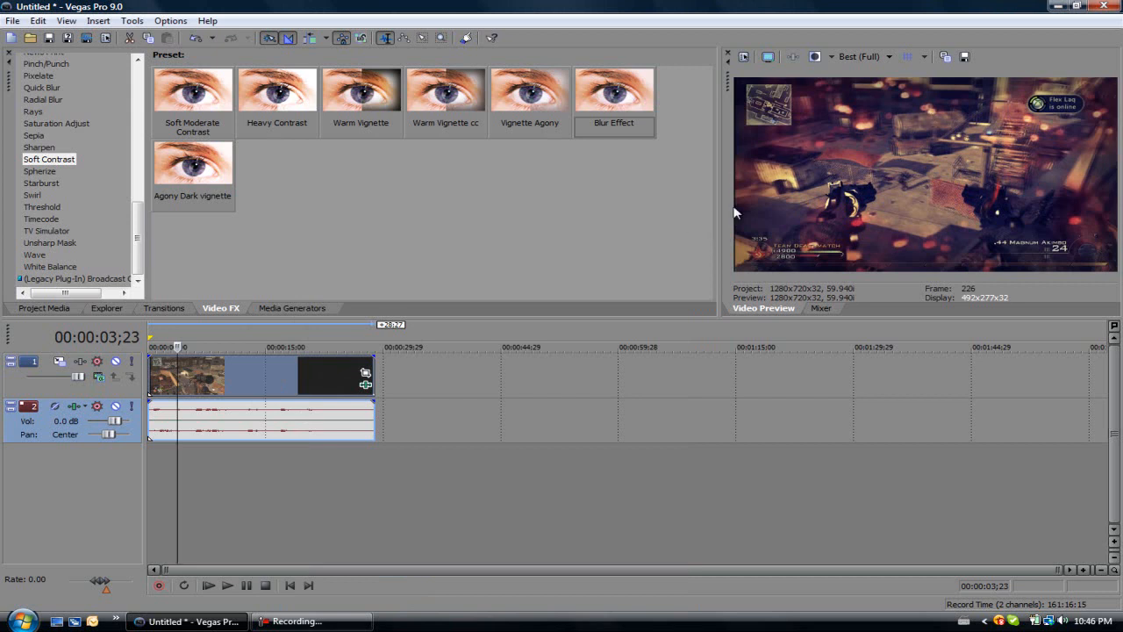
{"action": "mouse_move", "coordinate": [603, 318]}
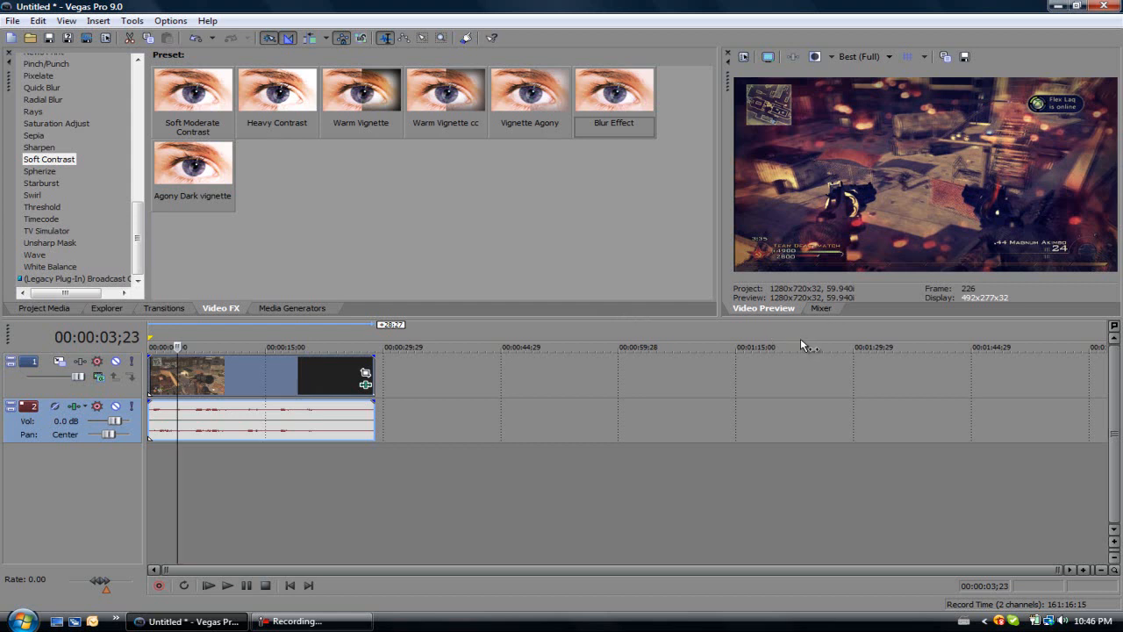
{"action": "mouse_move", "coordinate": [884, 402]}
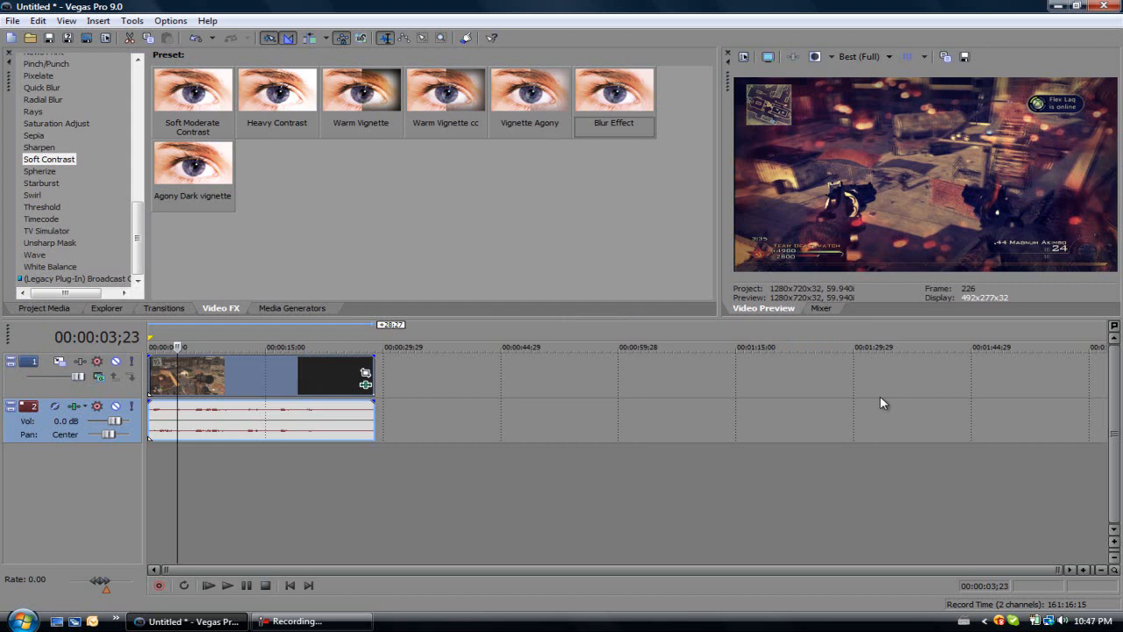
{"action": "mouse_move", "coordinate": [540, 343]}
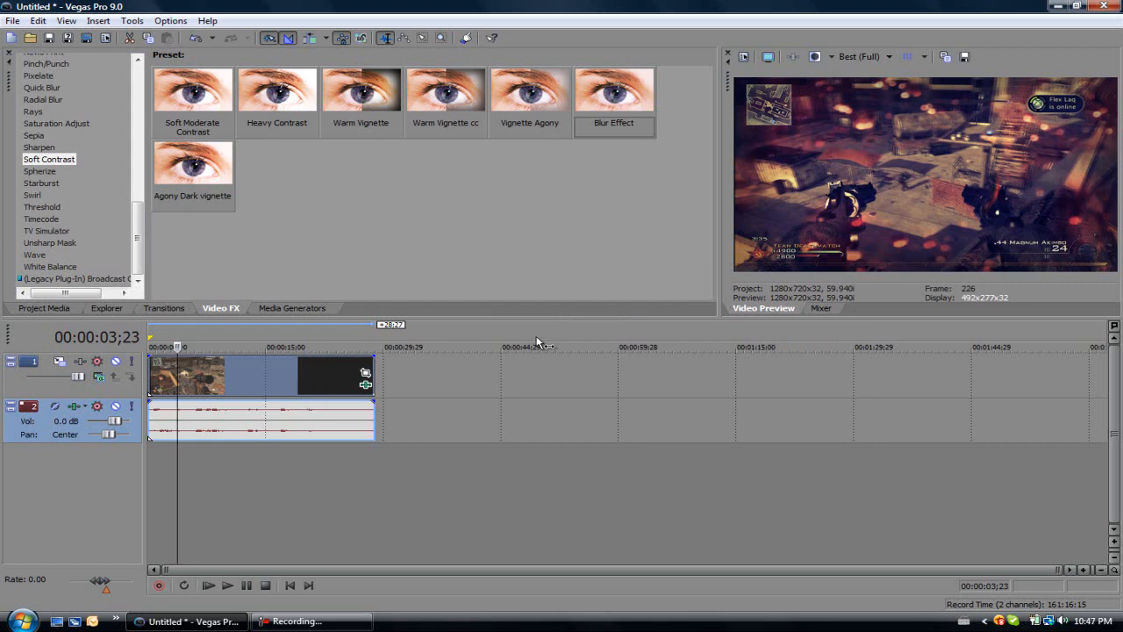
{"action": "mouse_move", "coordinate": [472, 360]}
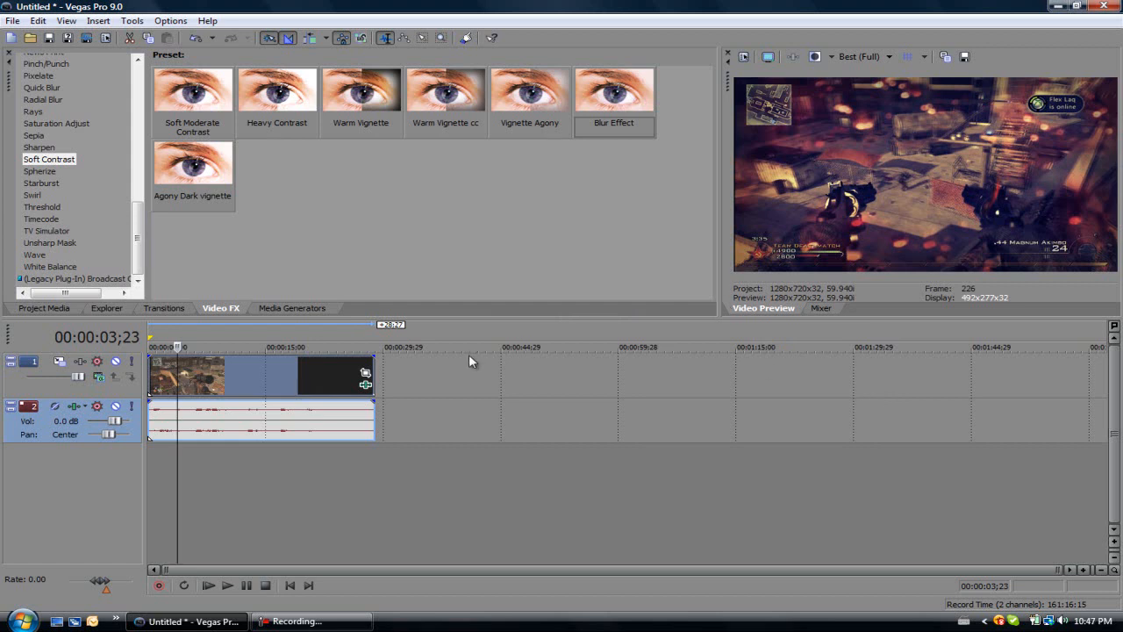
{"action": "mouse_move", "coordinate": [513, 375]}
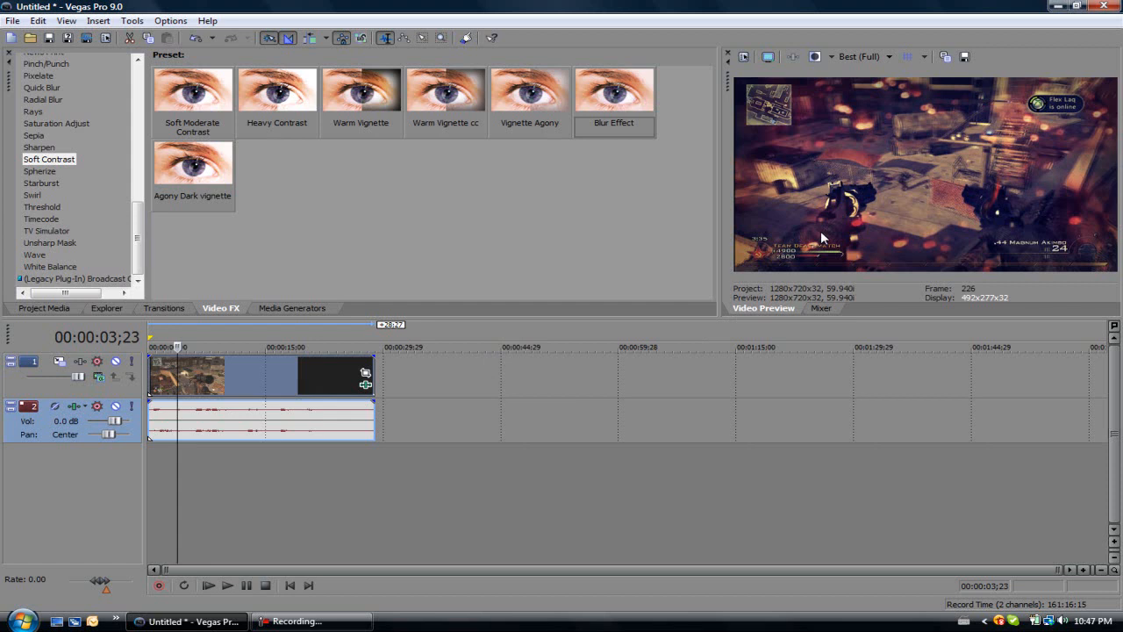
{"action": "mouse_move", "coordinate": [390, 504]}
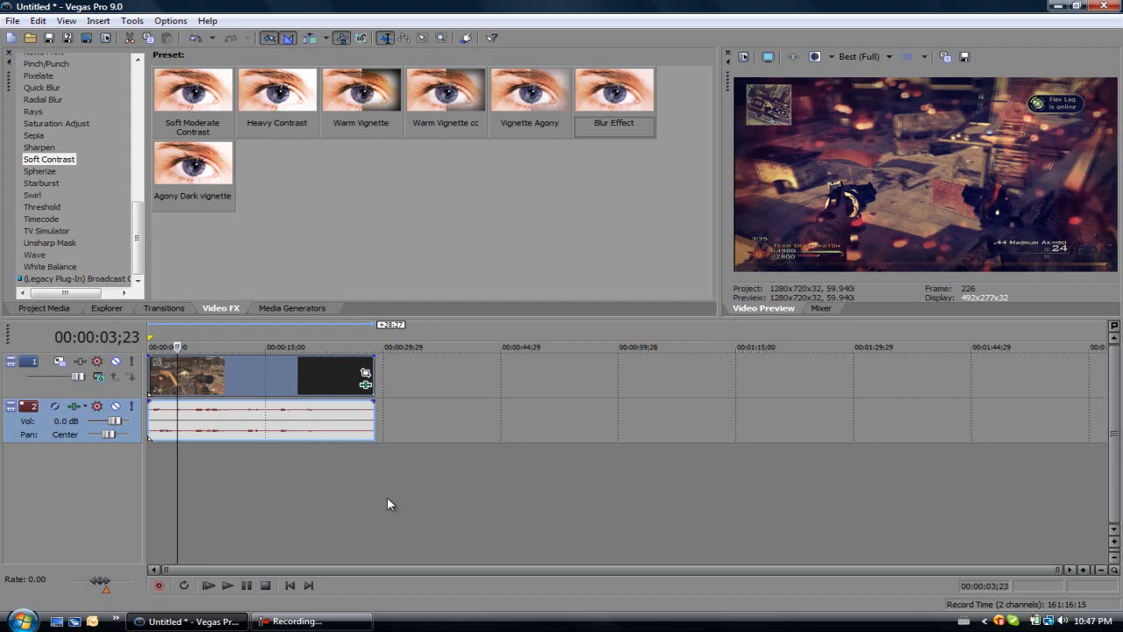
{"action": "mouse_move", "coordinate": [1050, 216]}
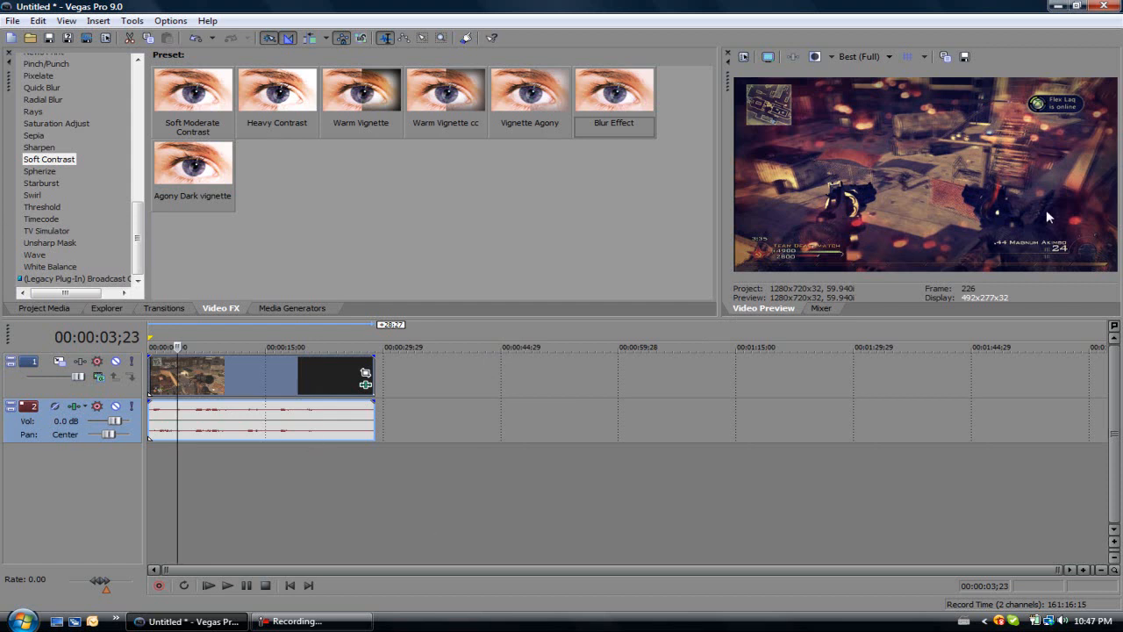